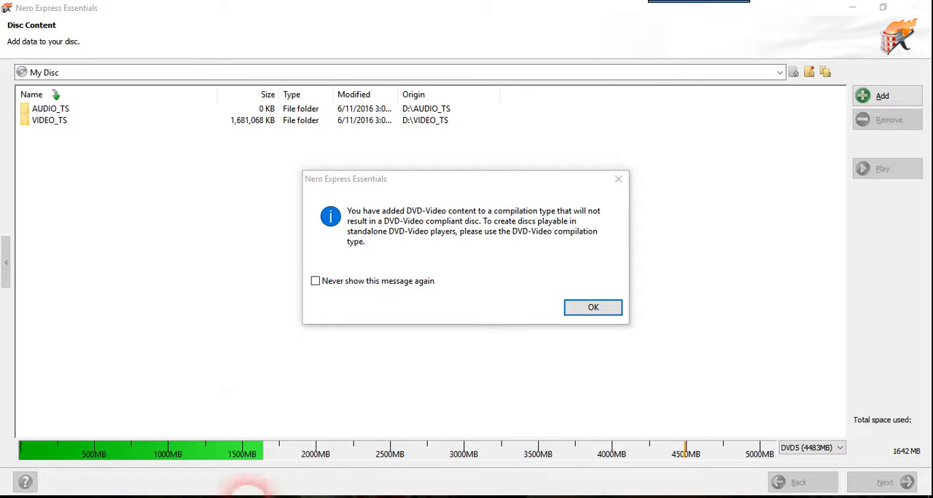
Dismiss Nero's warning about non-compliant DVD-Video content.
click(593, 307)
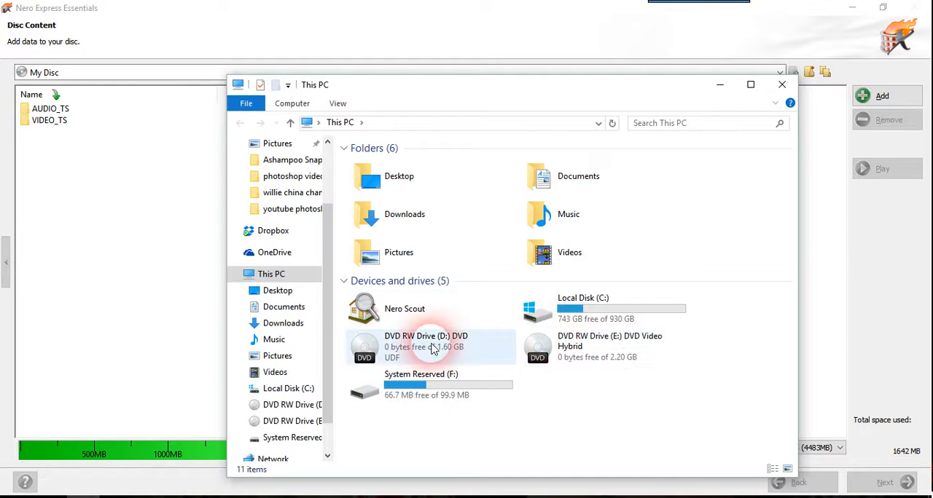
Open drive D maximized and inspect its VIDEO_TS files sorted by type.
right_click(430, 347)
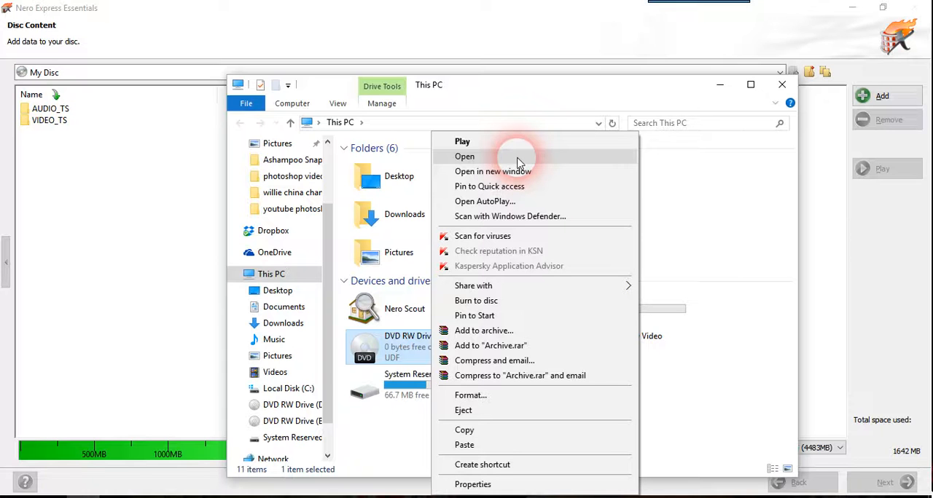
click(464, 156)
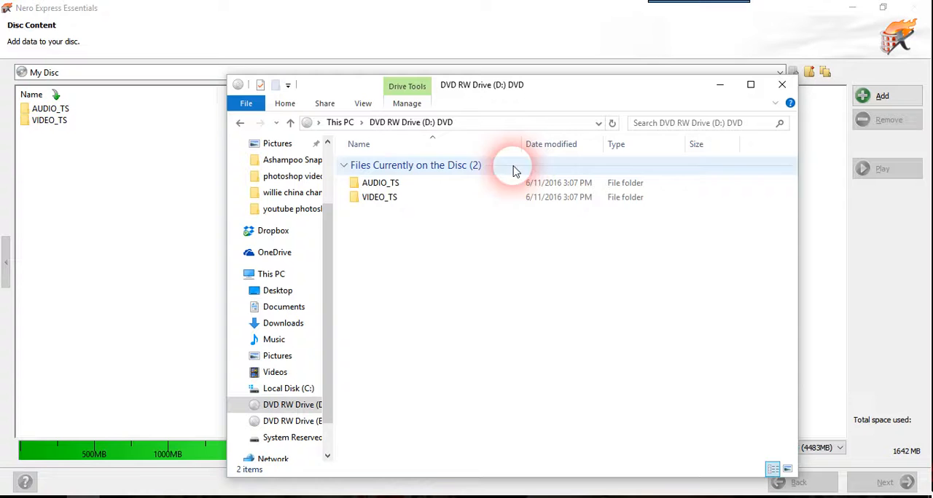
mouse_move(472, 239)
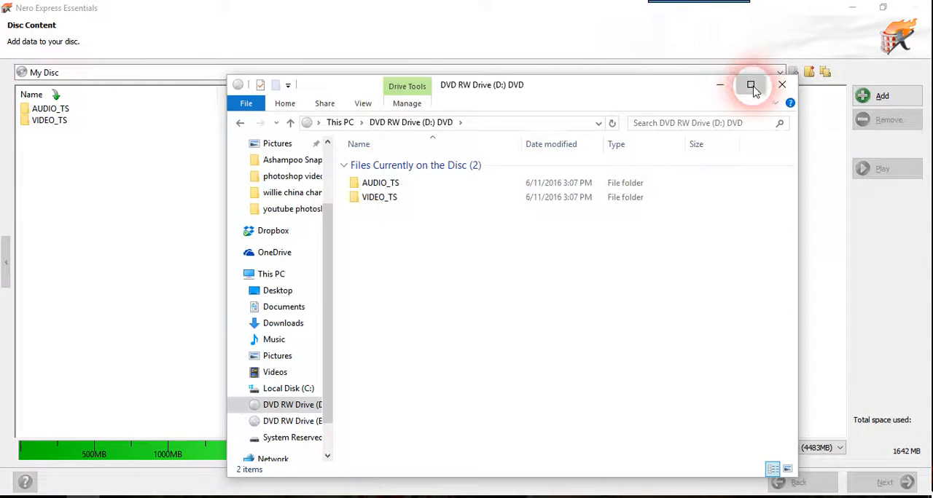
click(751, 84)
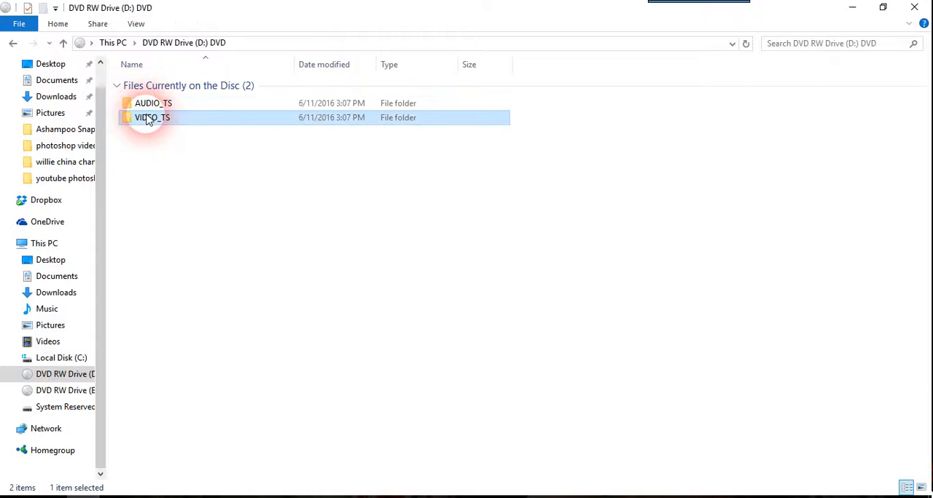
double_click(153, 117)
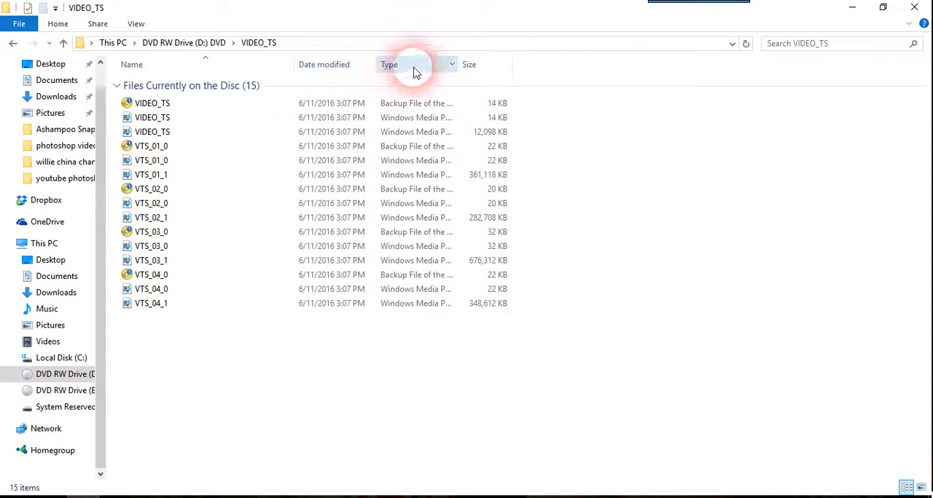
click(389, 64)
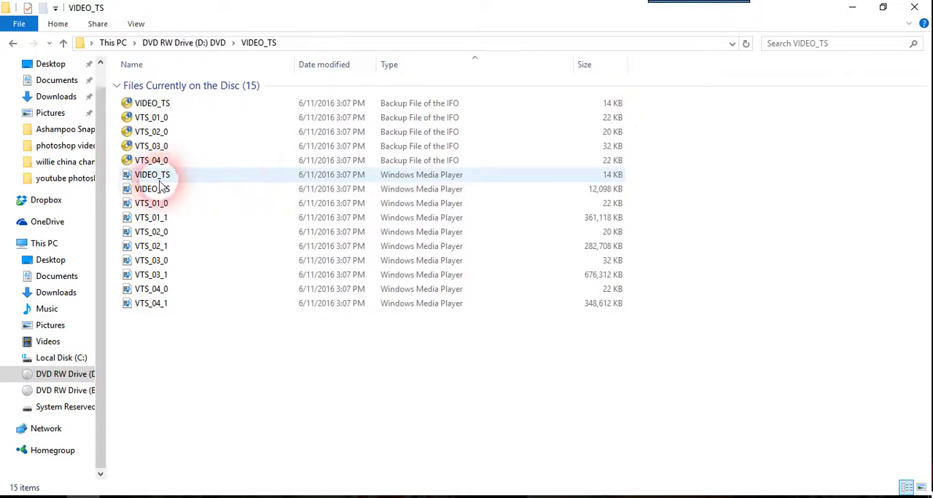
right_click(152, 188)
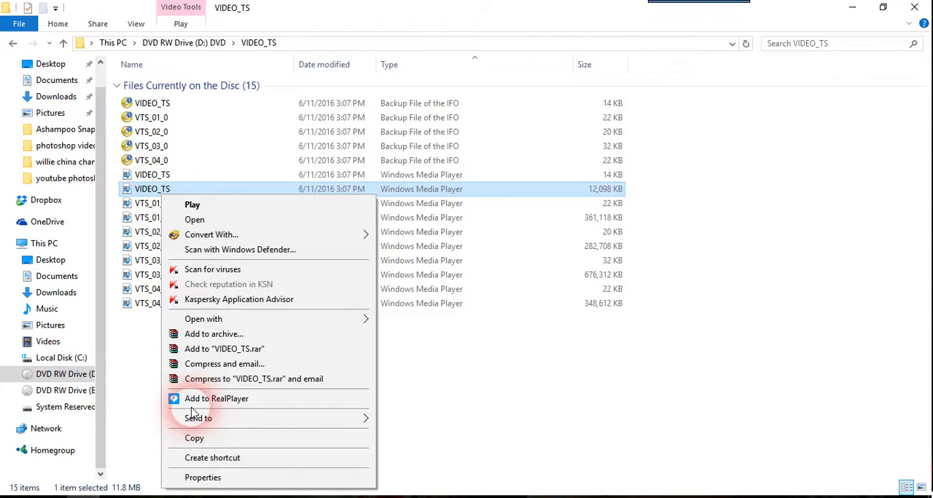
click(203, 477)
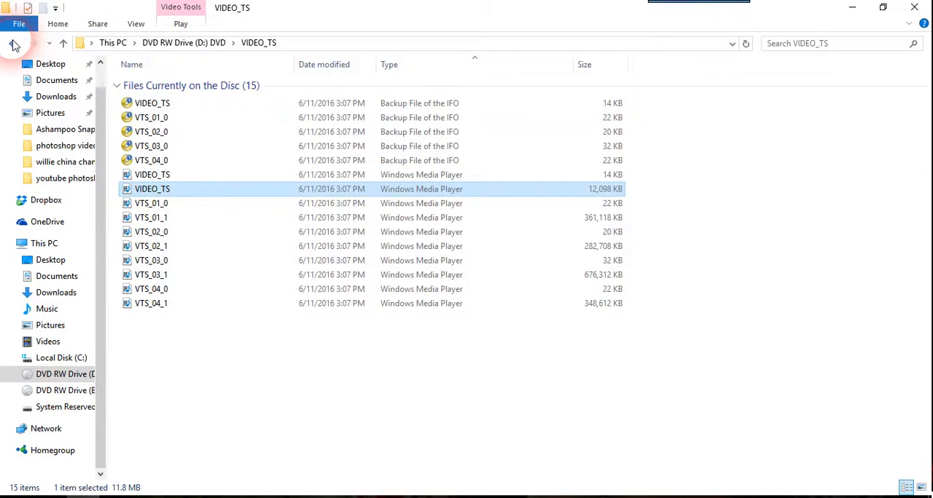
Return to This PC and play drive D's disc in Windows DVD Player via AutoPlay.
click(14, 43)
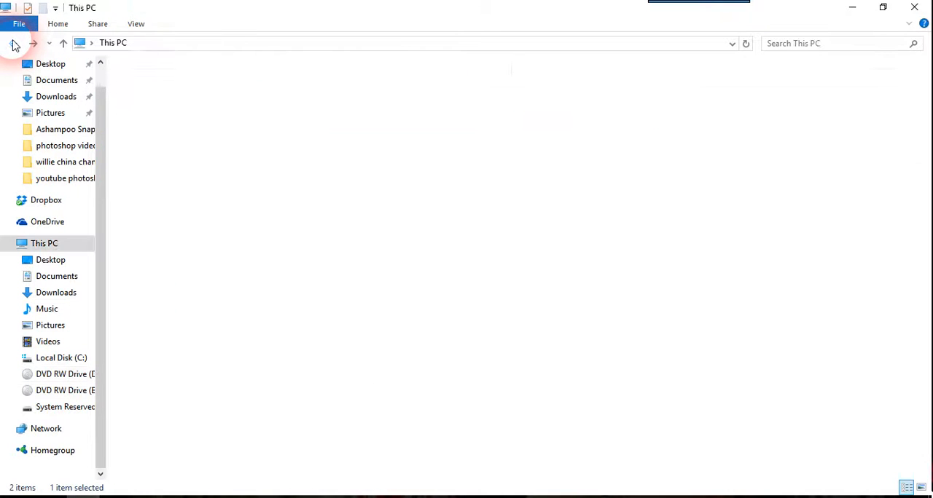
click(549, 191)
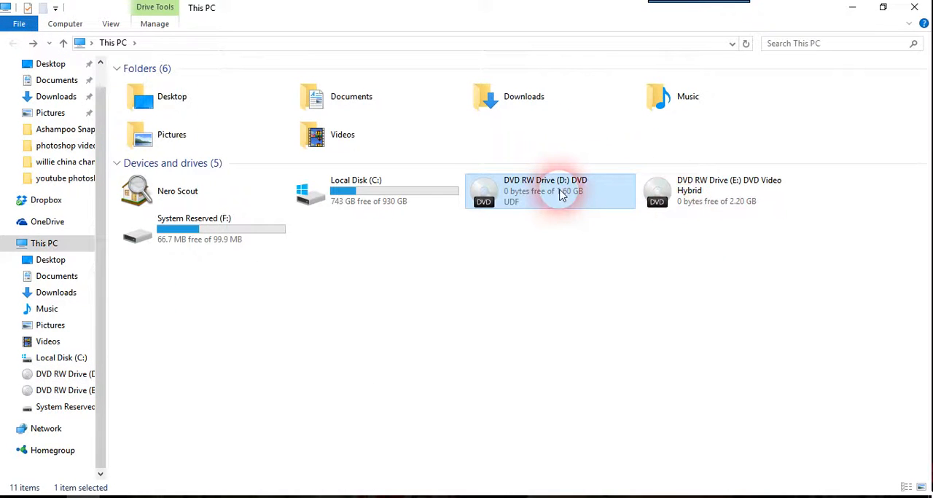
right_click(548, 191)
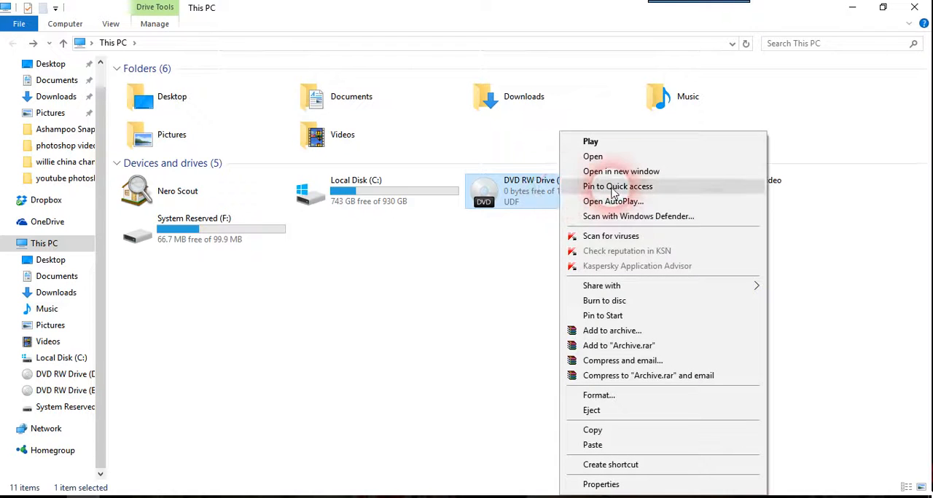
click(612, 201)
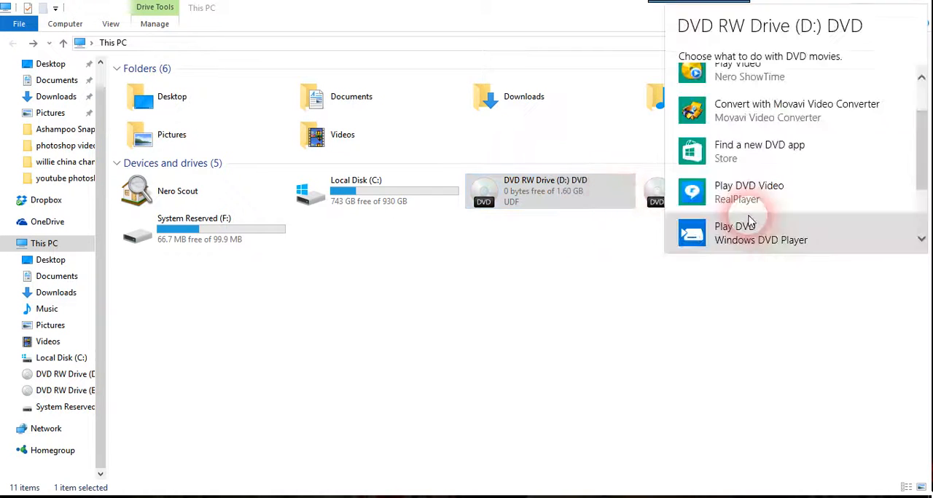
click(760, 233)
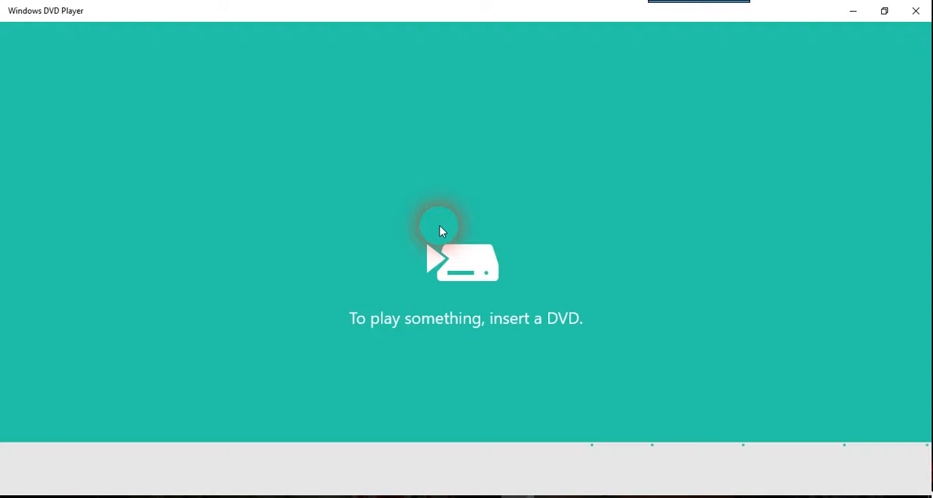
mouse_move(448, 224)
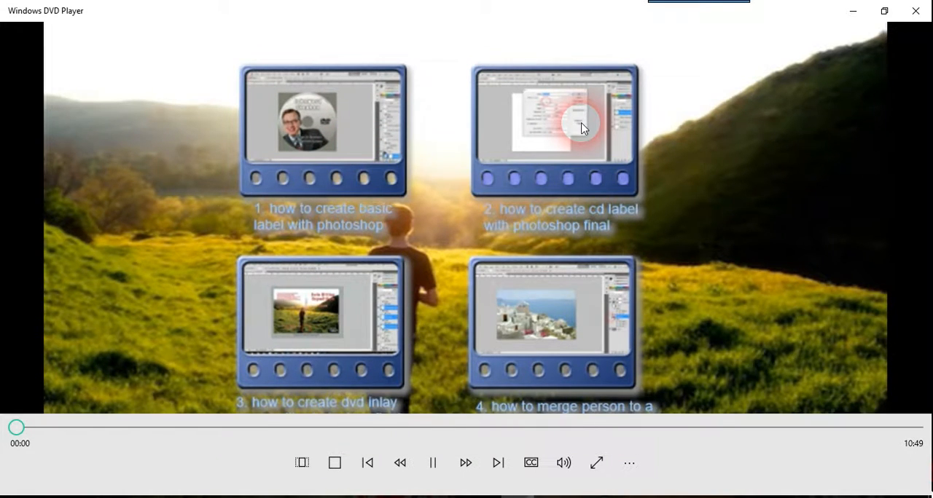
Watch the disc's DVD menu of four Photoshop tutorial chapters load in Windows DVD Player.
drag(16, 427, 91, 428)
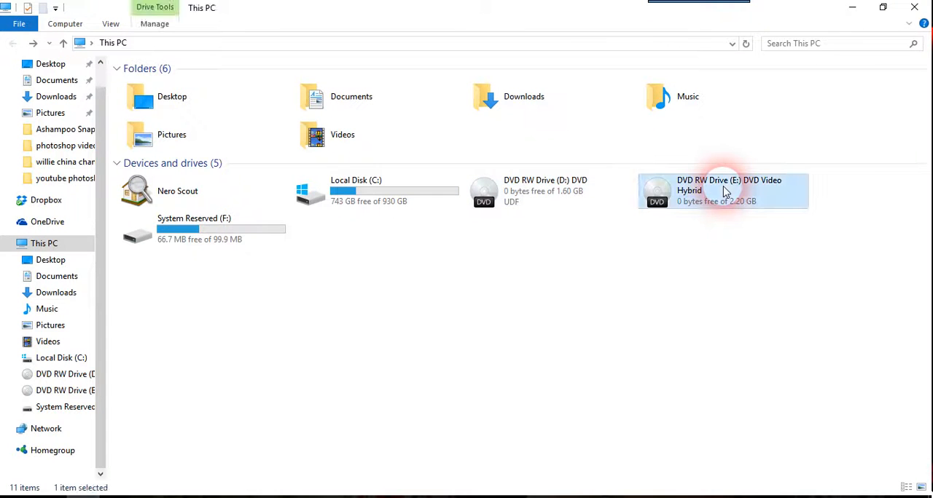
Open drive E and browse the youtube photoshop design June 2016 folder and its video files subfolder.
right_click(721, 191)
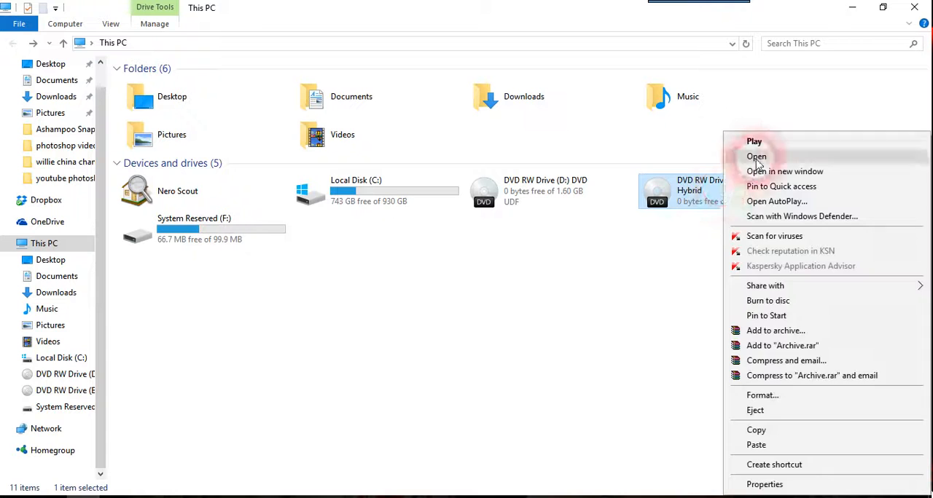
click(756, 156)
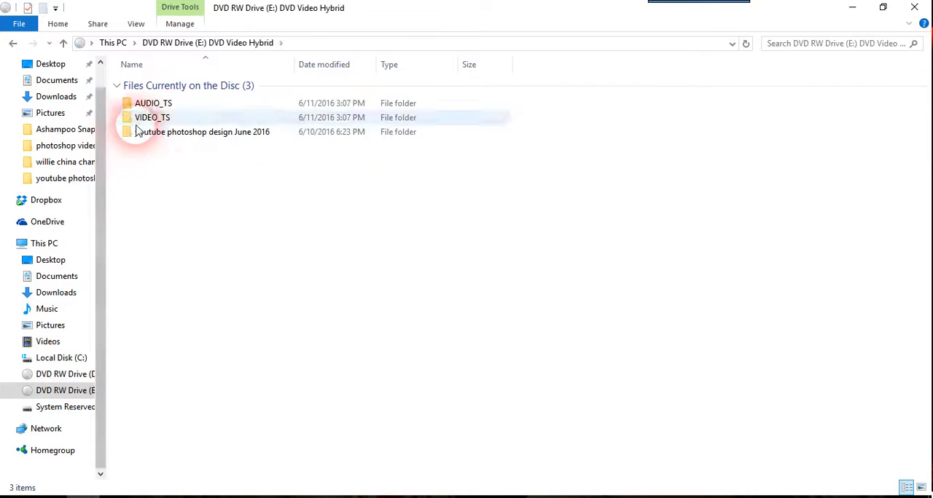
click(203, 132)
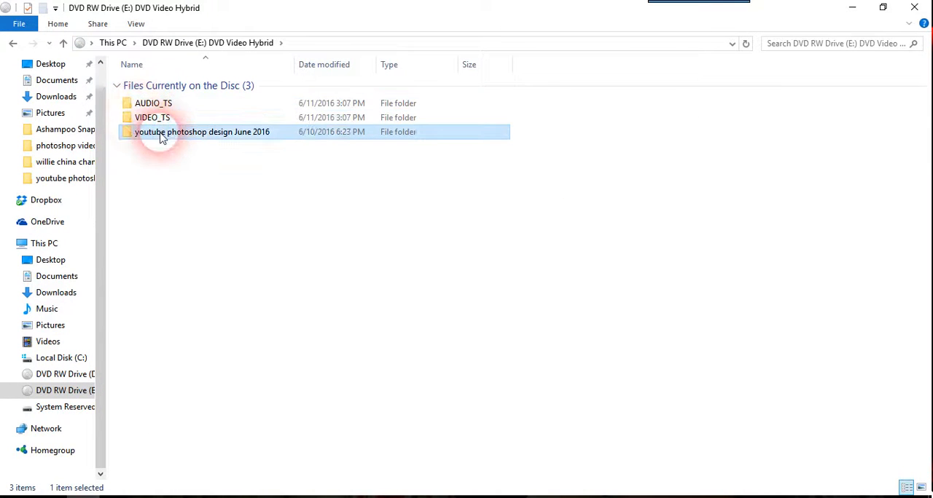
double_click(202, 132)
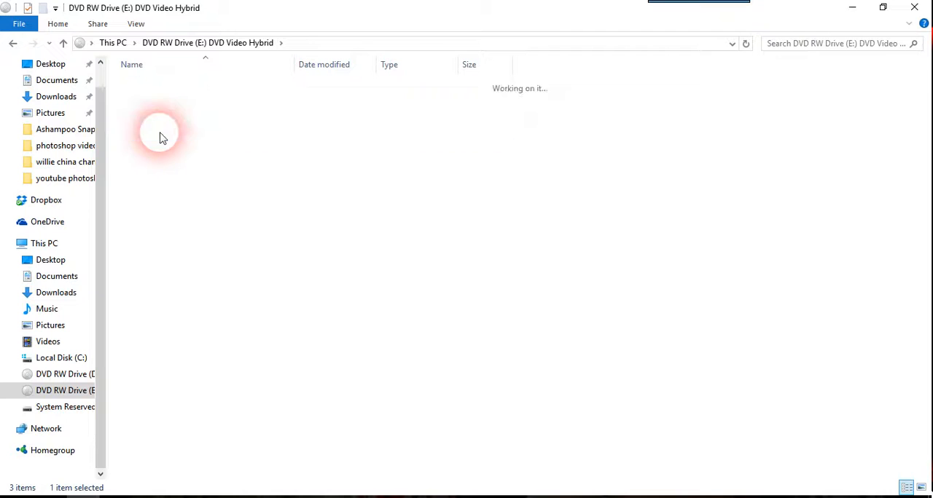
double_click(160, 135)
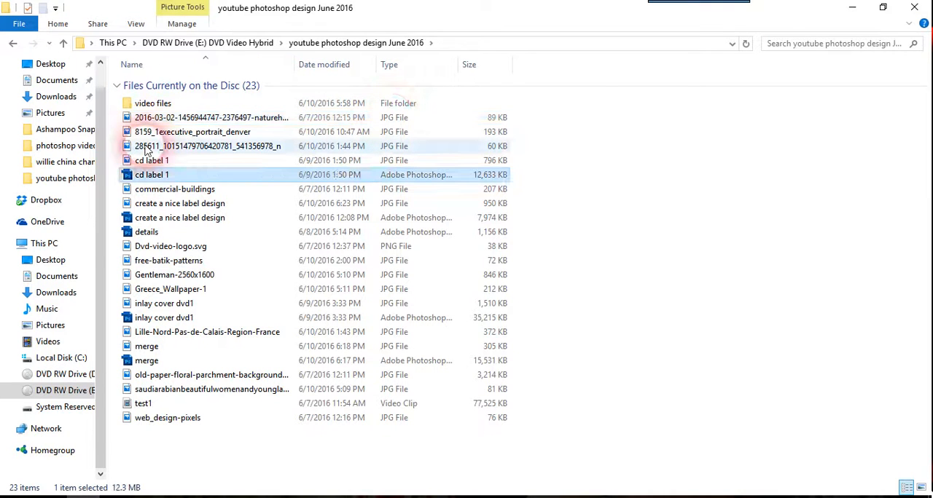
click(152, 103)
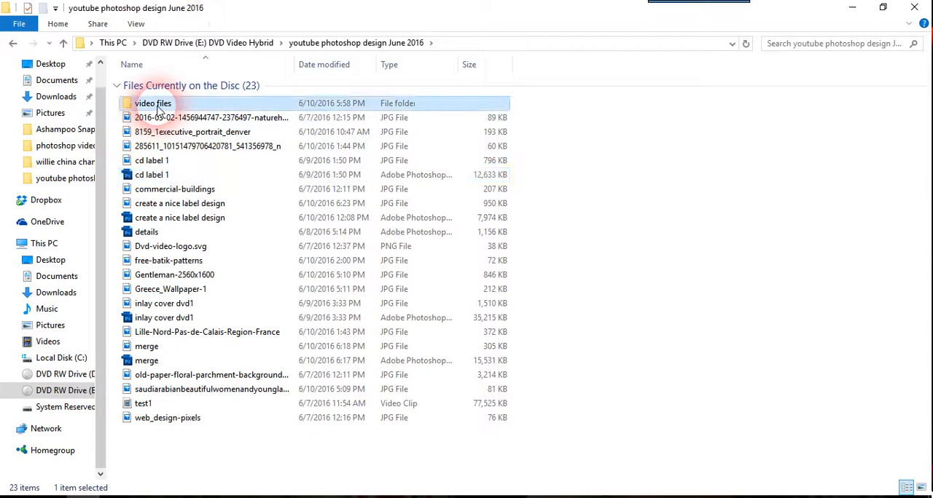
double_click(152, 102)
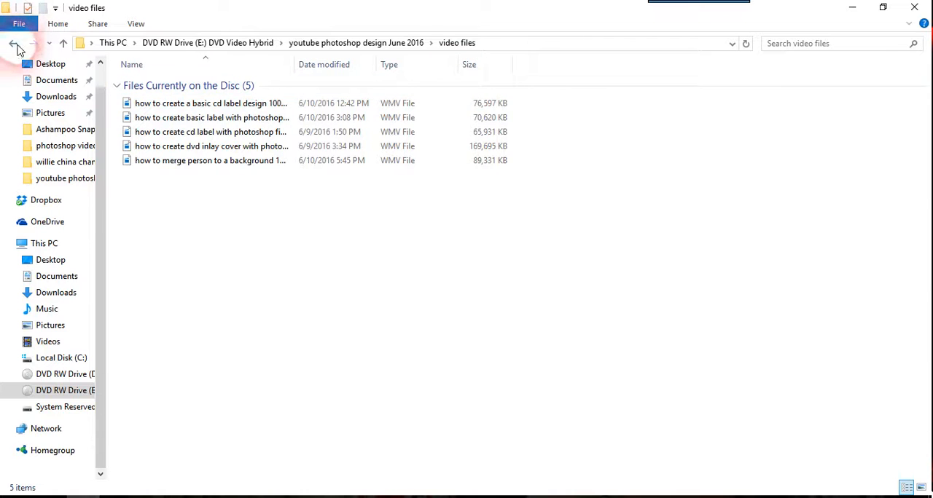
click(12, 43)
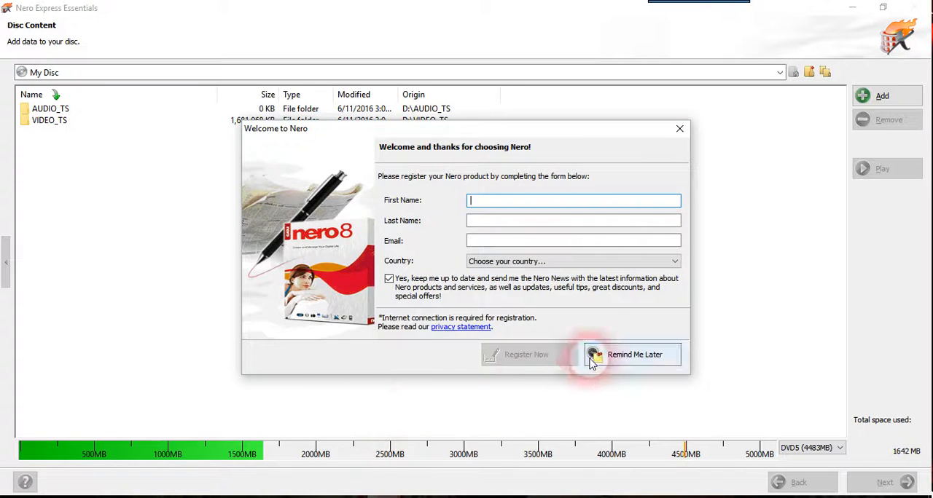
Dismiss registration and DVD-Video warnings, try an empty DVD-Video Files compilation, then return to Videos/Pictures.
click(634, 355)
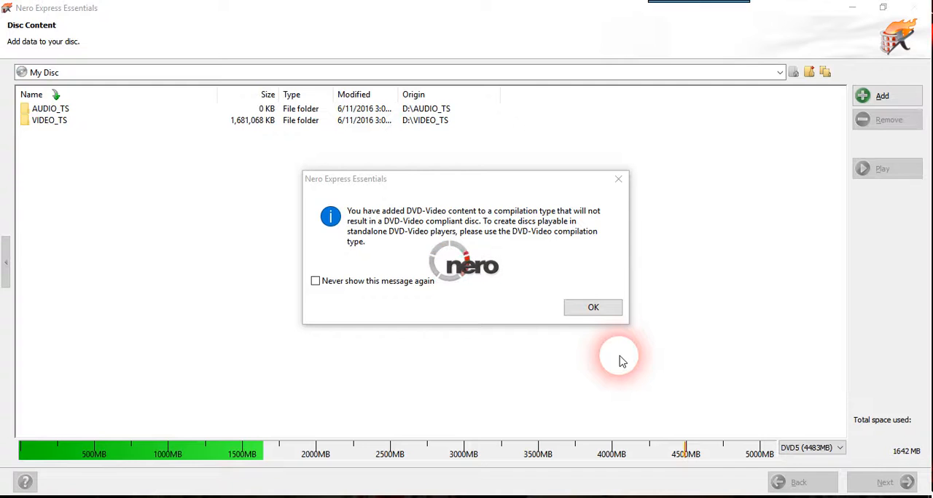
click(592, 306)
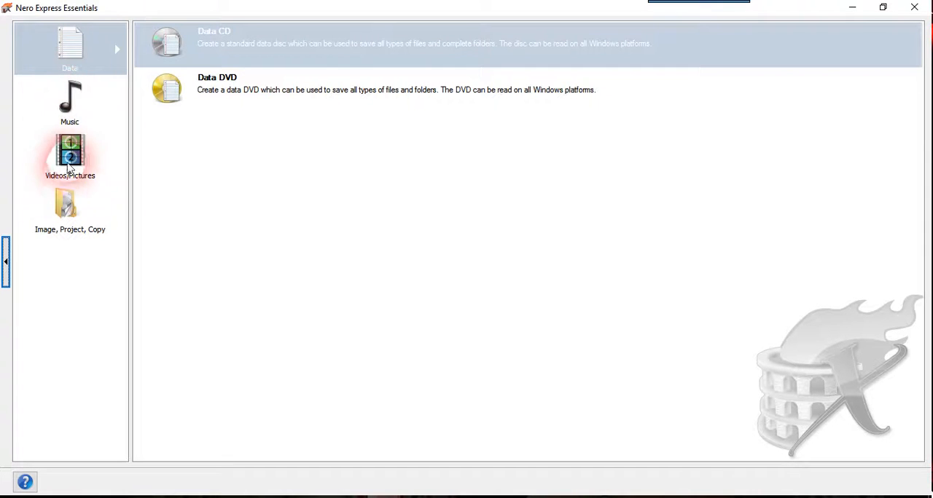
click(70, 157)
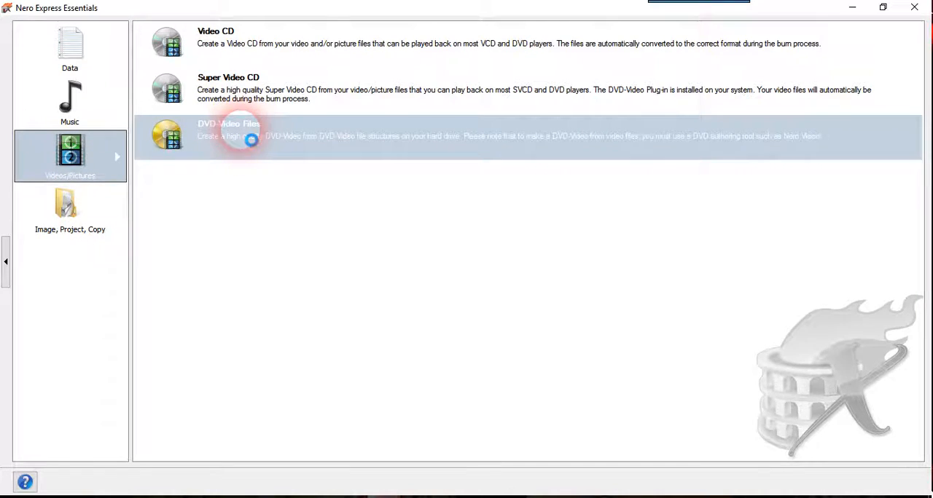
click(228, 136)
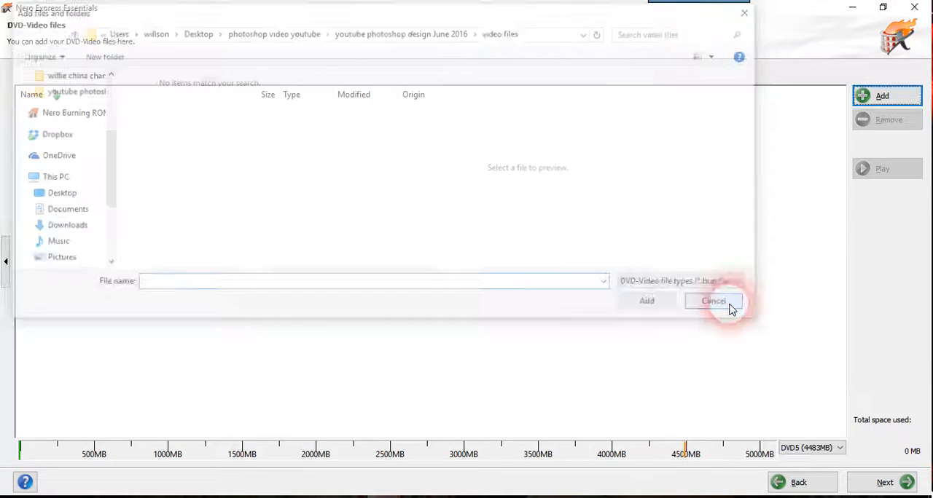
click(712, 301)
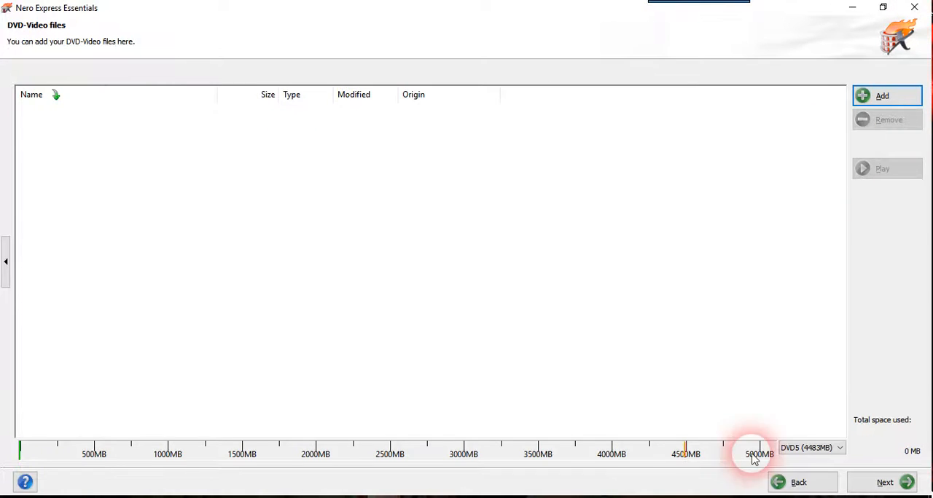
click(798, 482)
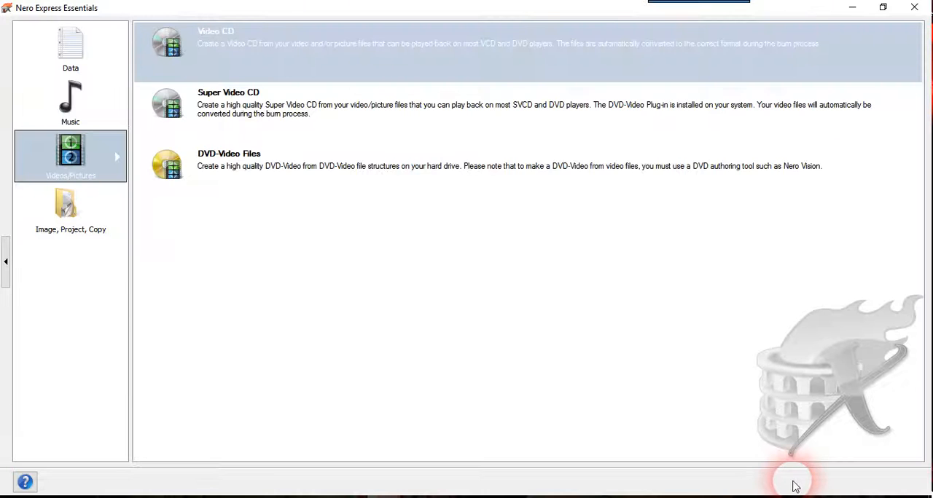
Show the Data disc types and start a Data DVD project.
click(70, 47)
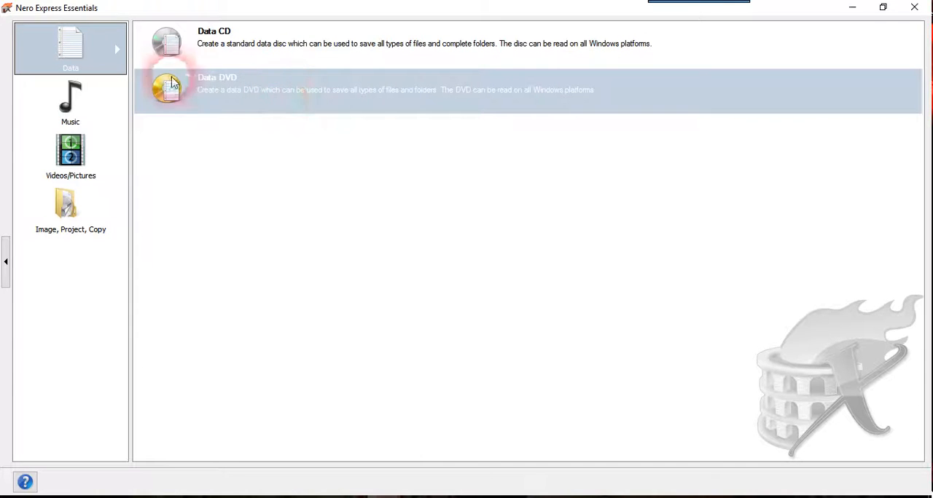
mouse_move(324, 86)
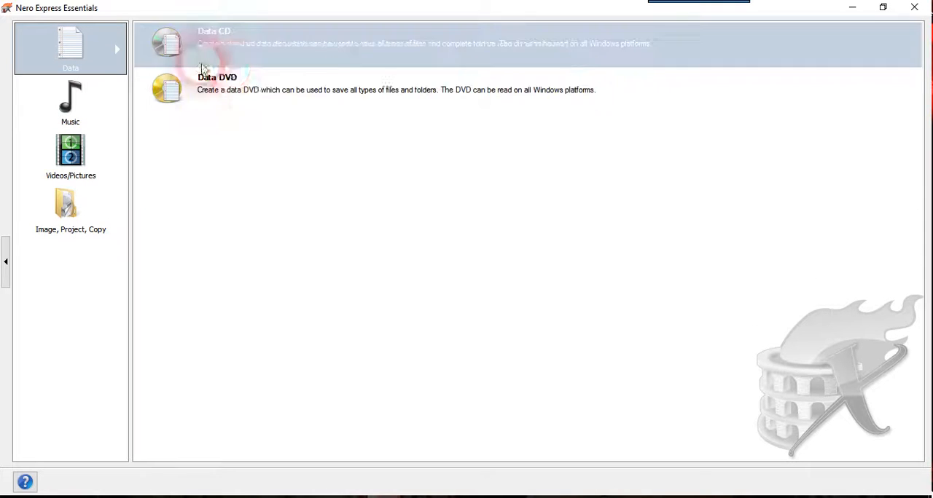
click(214, 83)
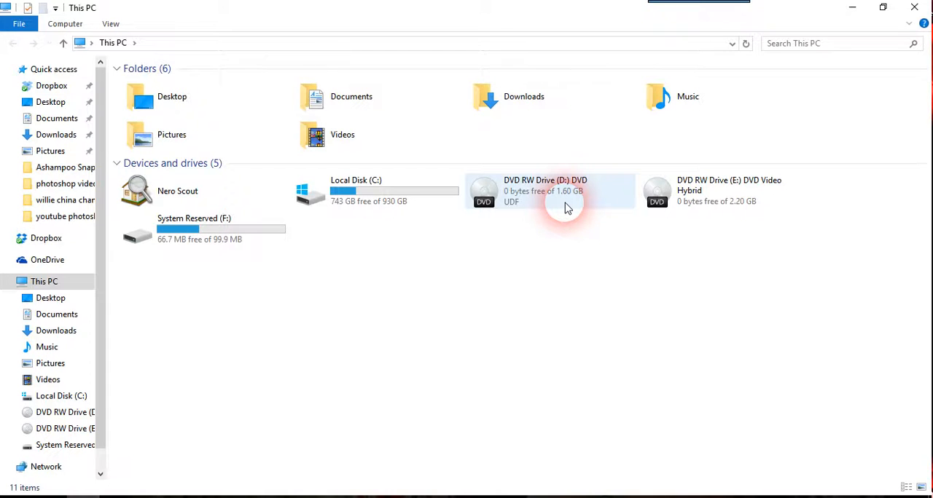
Open drive D's disc showing AUDIO_TS and VIDEO_TS, and right-click a folder.
right_click(551, 190)
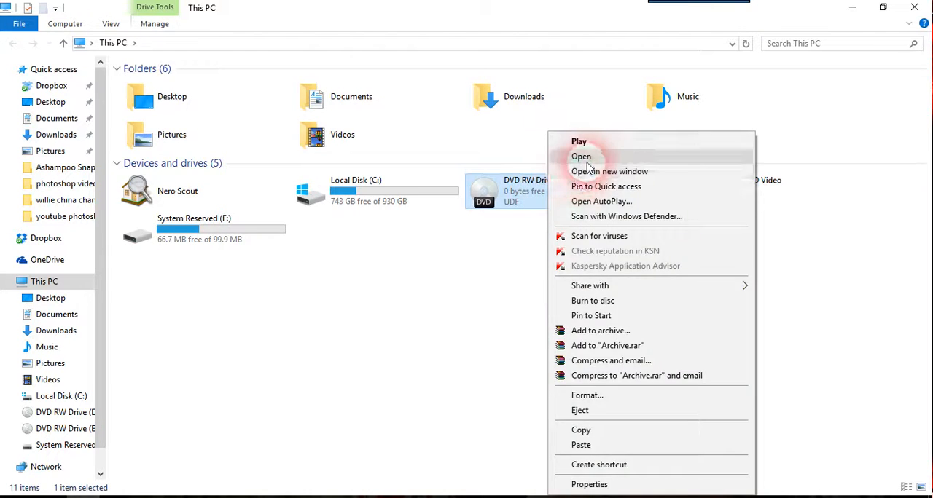
click(580, 156)
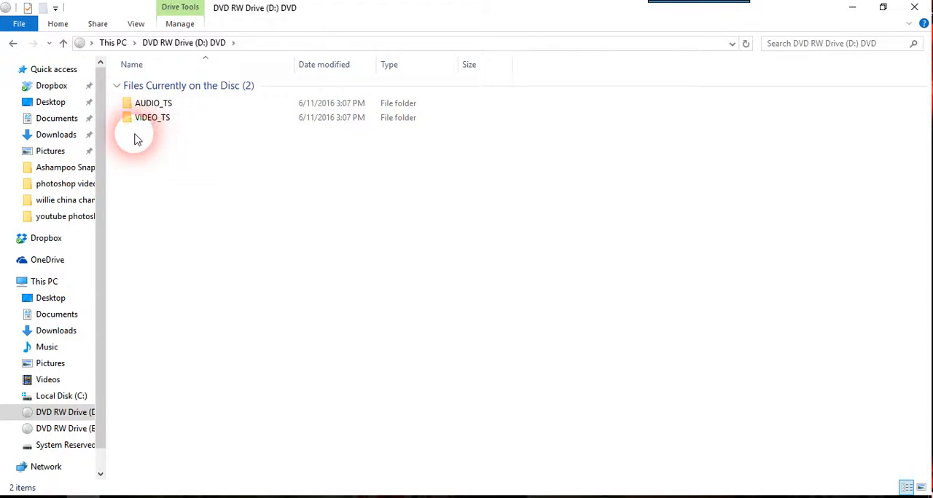
right_click(153, 109)
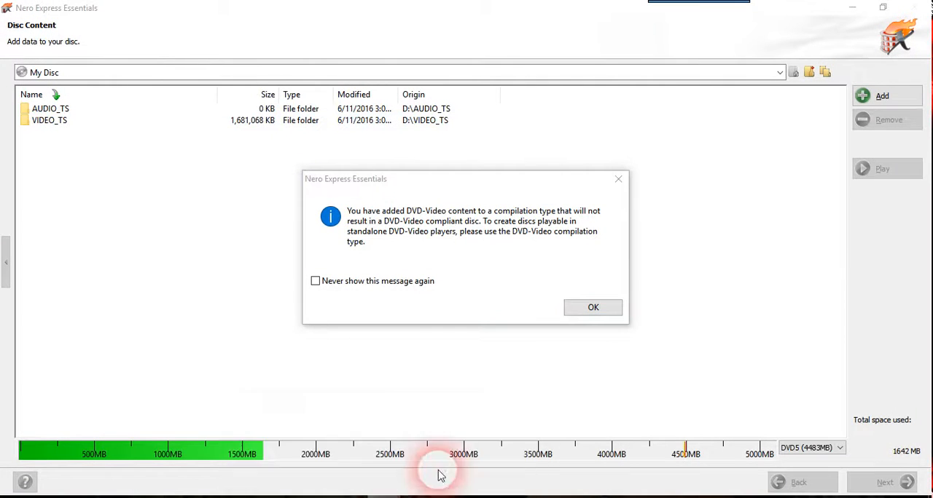
Acknowledge the compatibility warnings, re-add the disc folders, and select AUDIO_TS in the compilation.
click(592, 307)
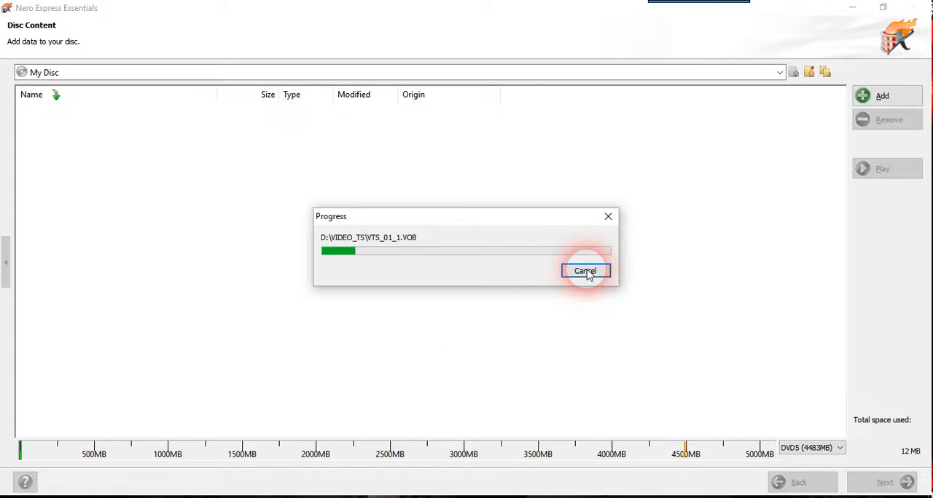
click(585, 271)
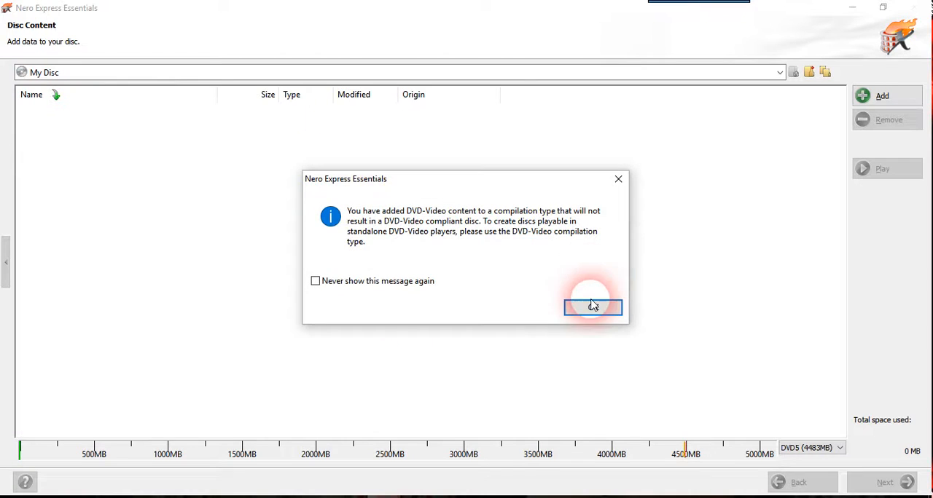
click(592, 307)
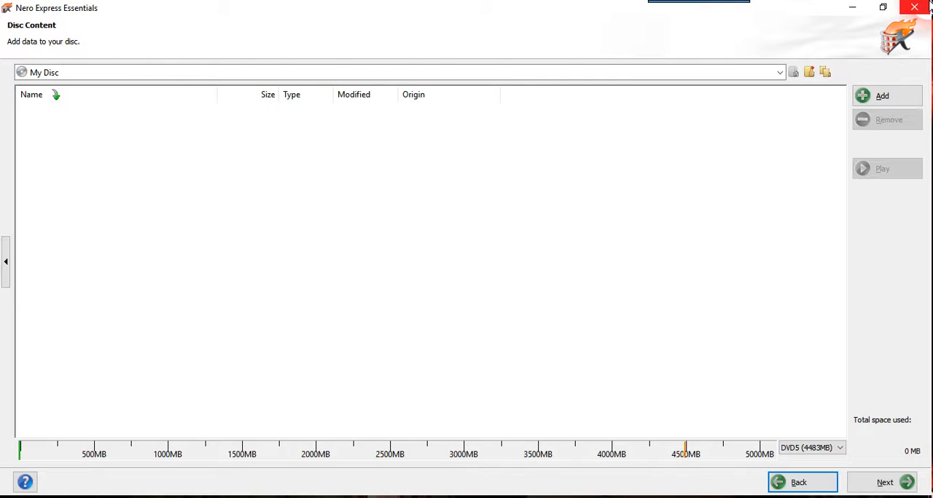
click(881, 95)
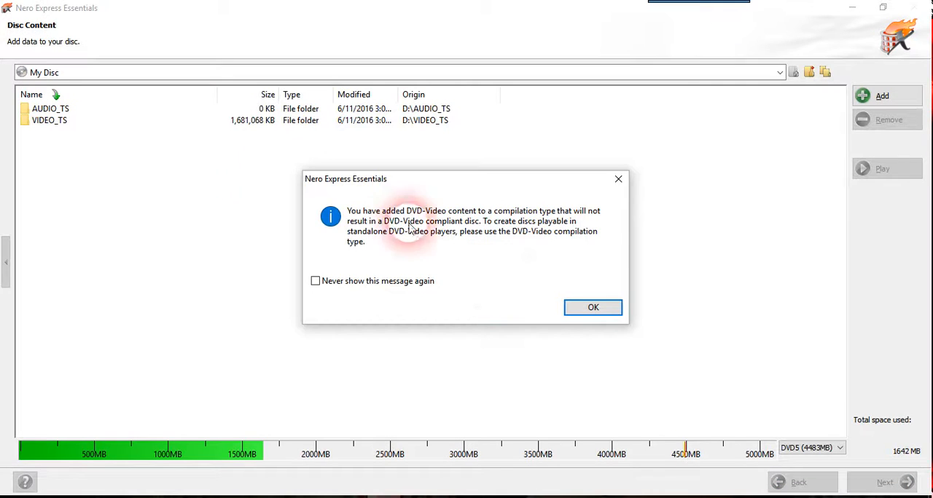
mouse_move(40, 84)
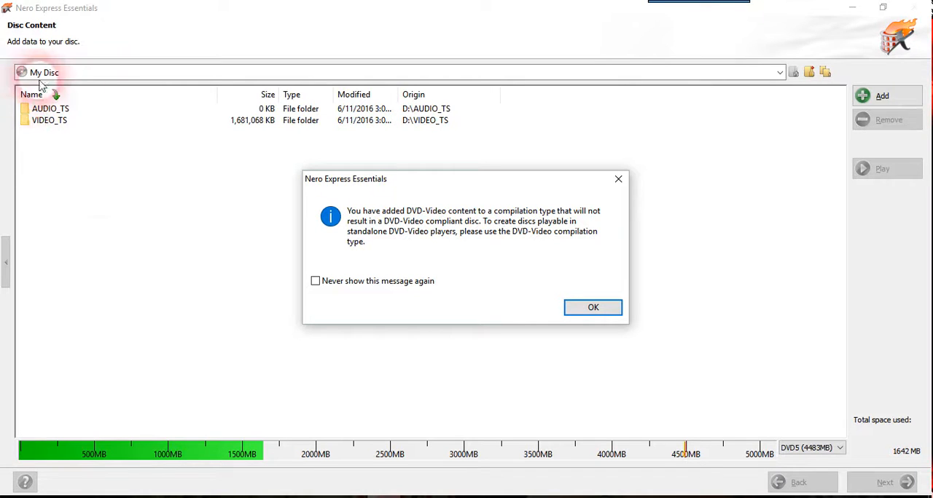
mouse_move(250, 457)
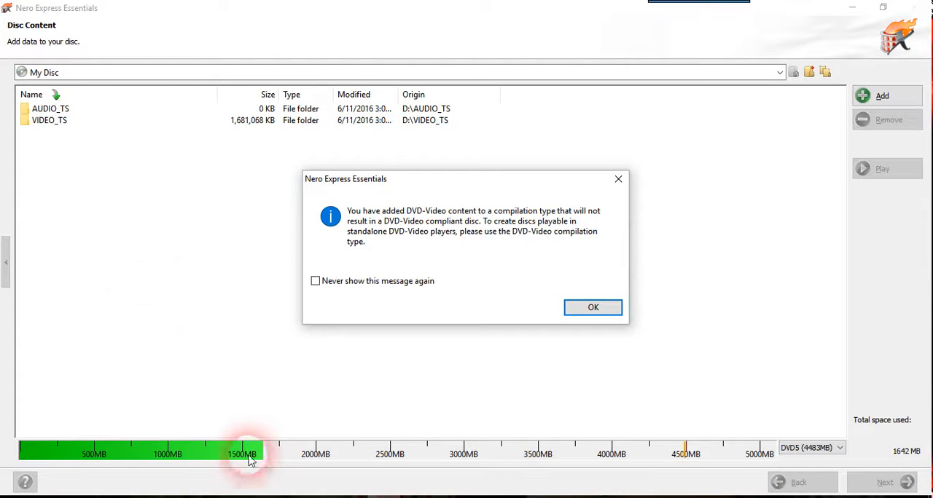
mouse_move(323, 377)
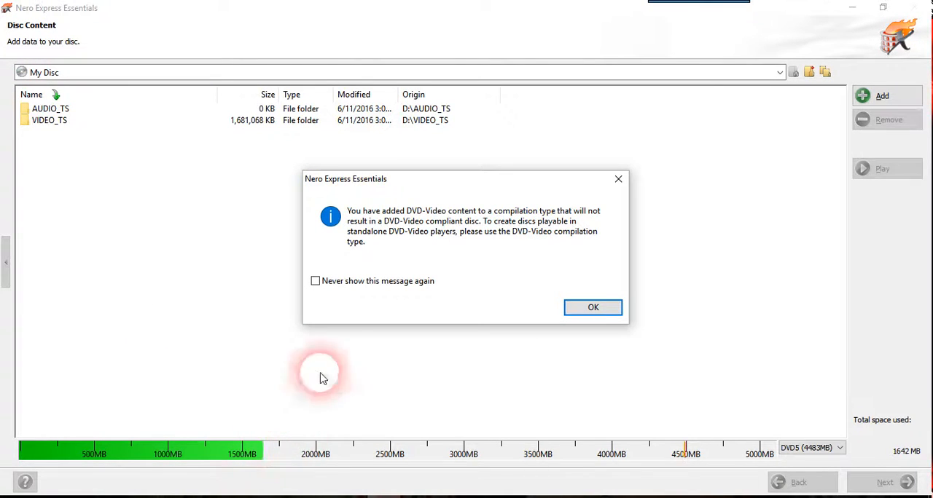
mouse_move(342, 185)
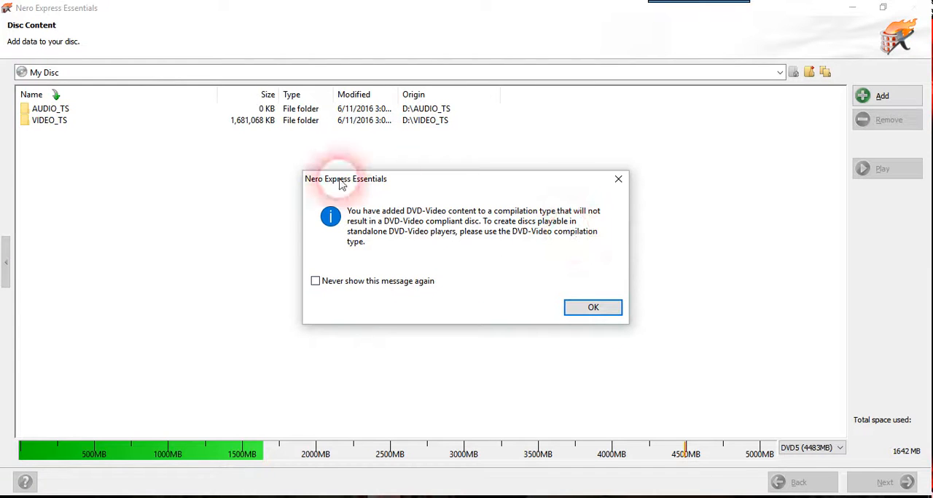
mouse_move(448, 316)
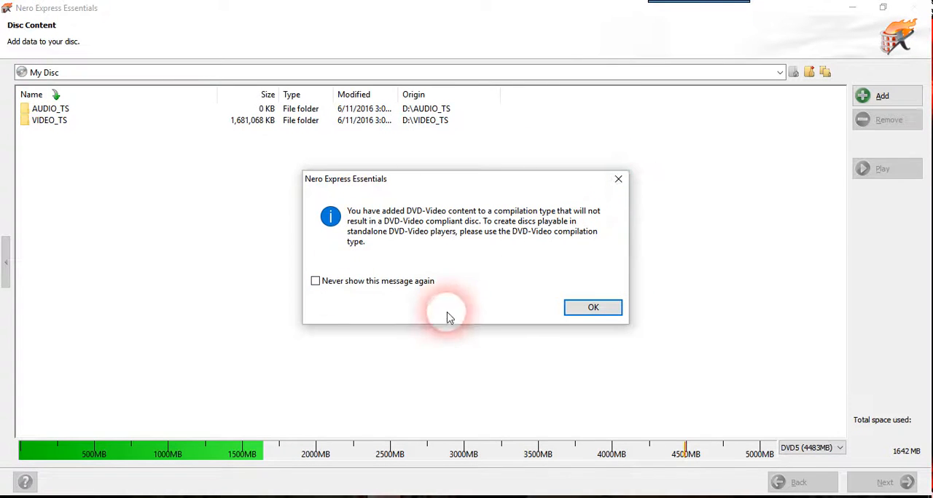
mouse_move(396, 230)
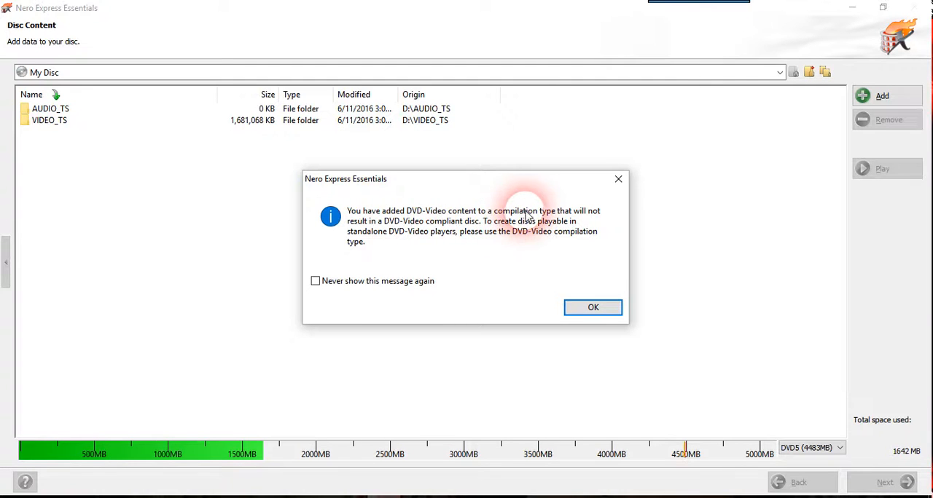
mouse_move(723, 234)
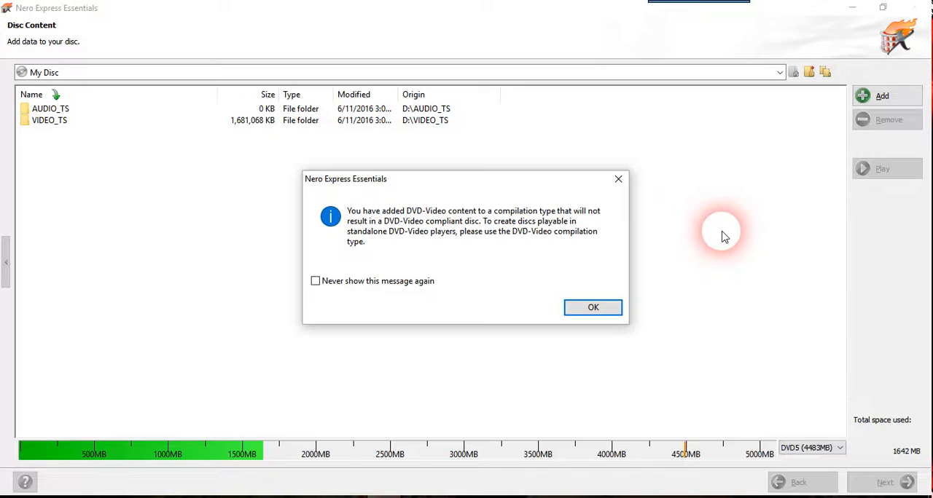
mouse_move(543, 284)
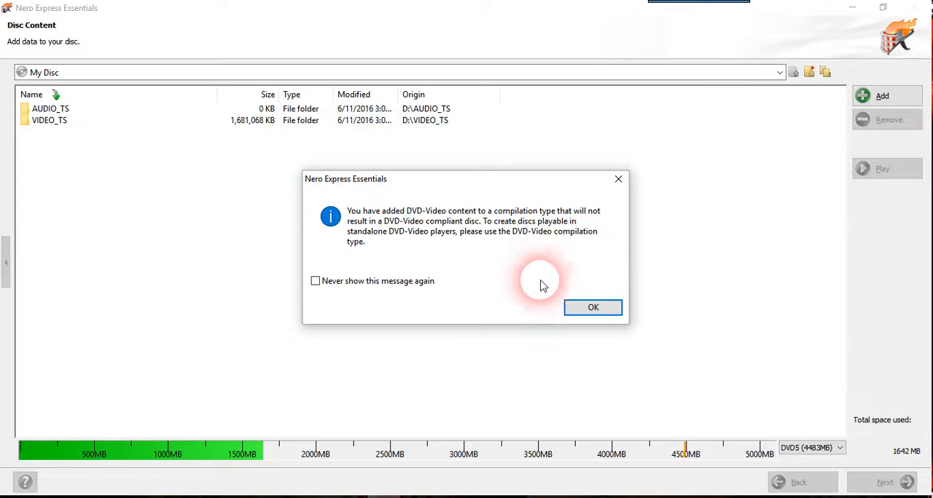
mouse_move(506, 240)
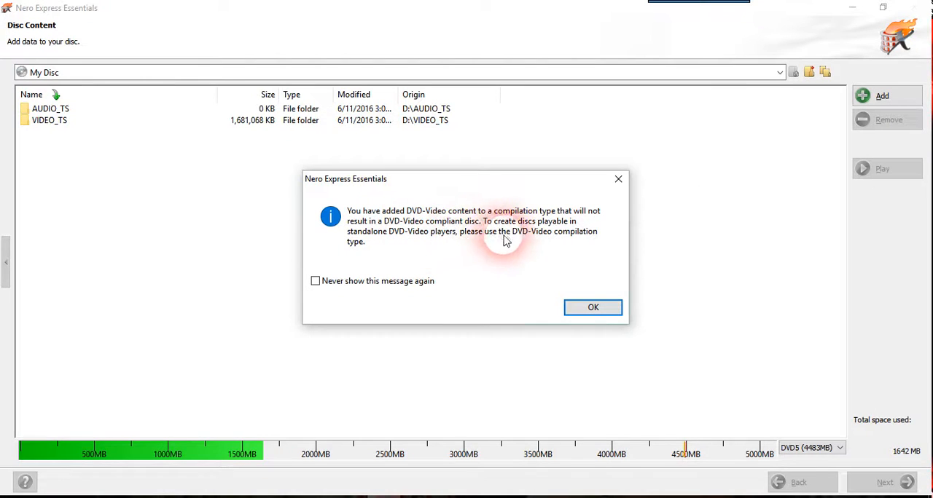
mouse_move(671, 221)
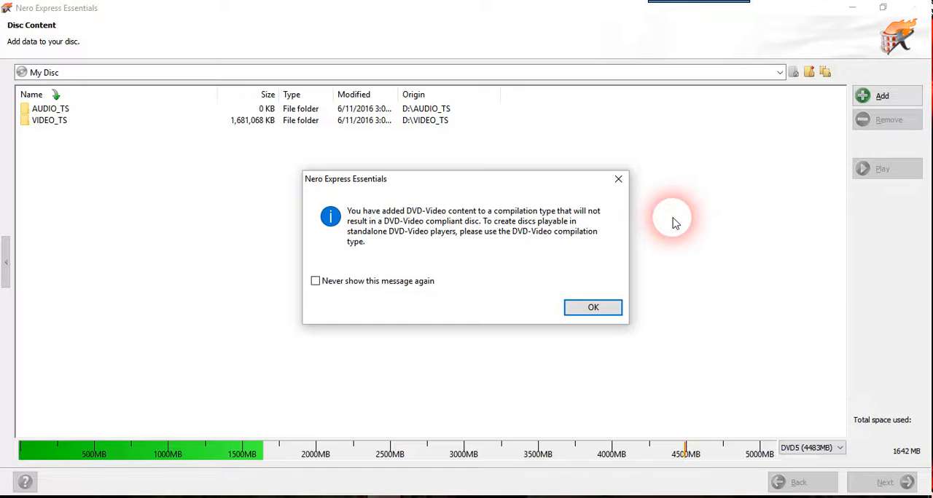
mouse_move(652, 221)
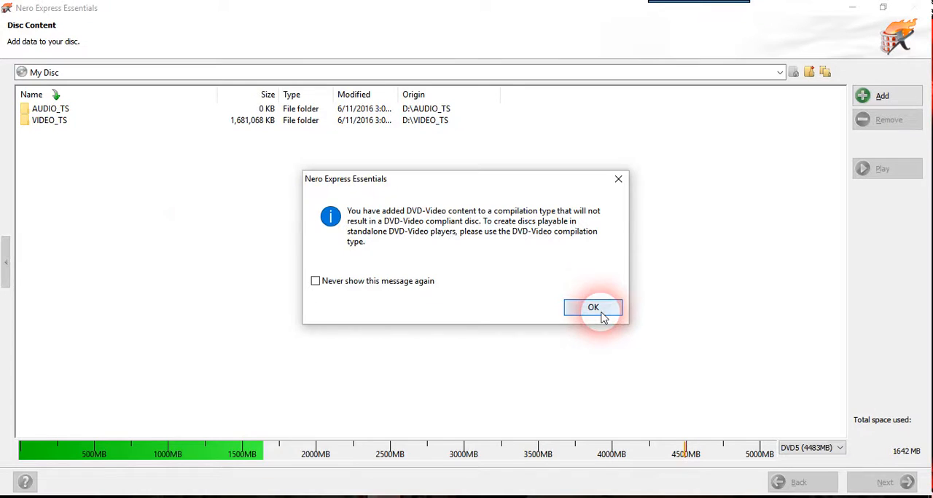
click(593, 307)
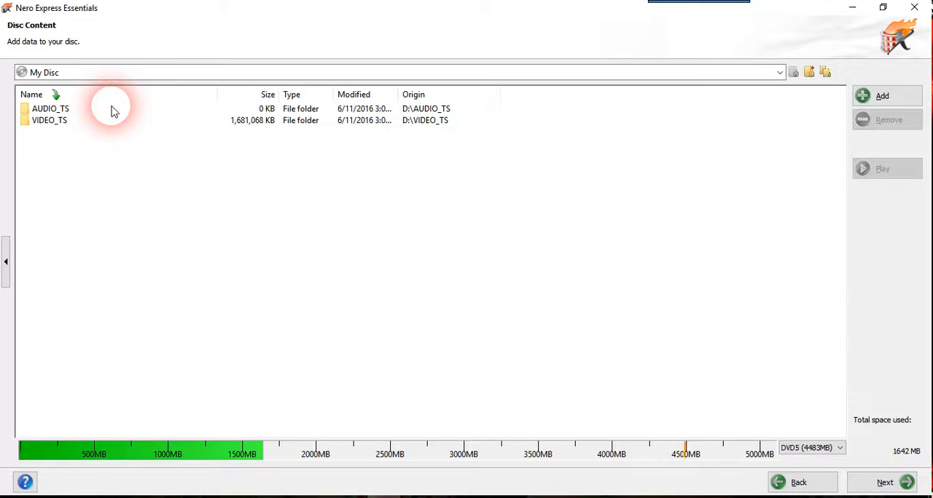
click(50, 109)
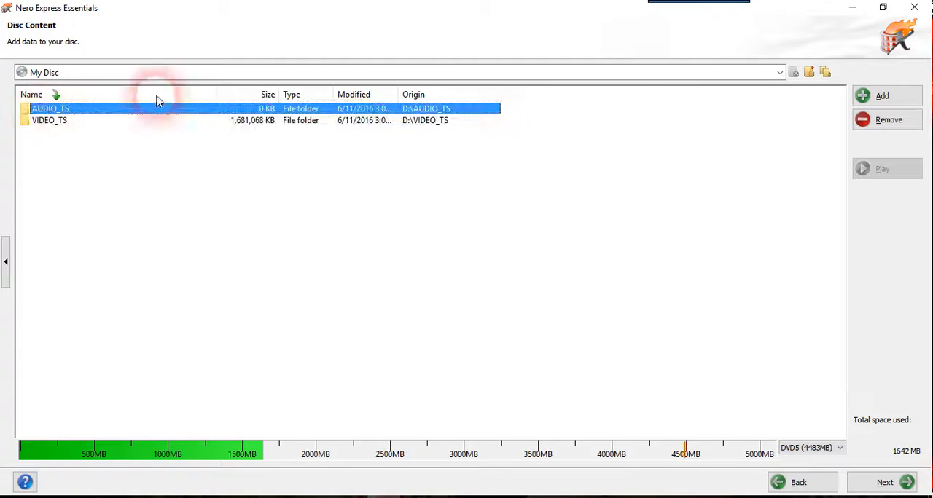
Add the video files folder from youtube photoshop design June 2016 to the disc.
click(881, 95)
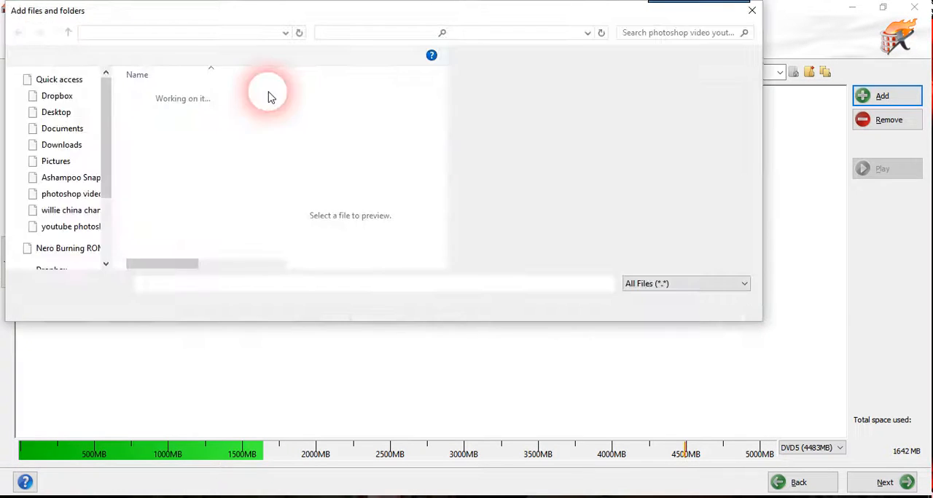
click(206, 109)
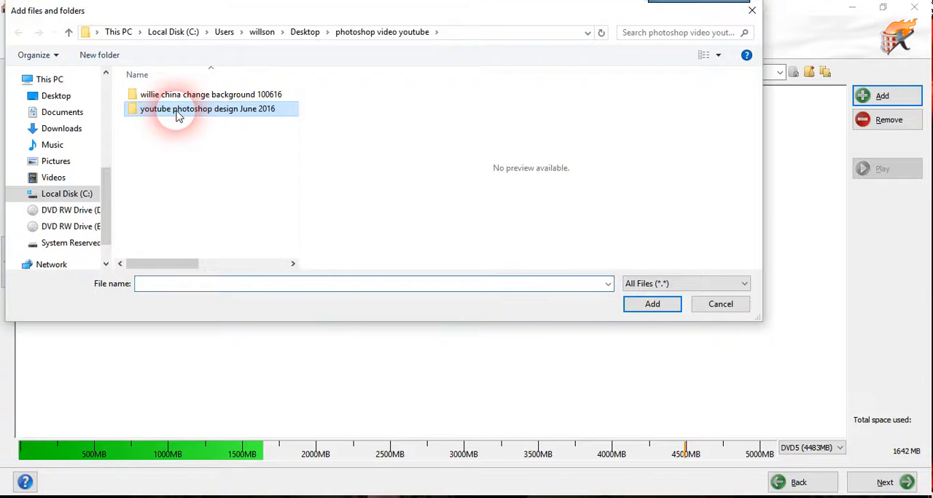
double_click(207, 108)
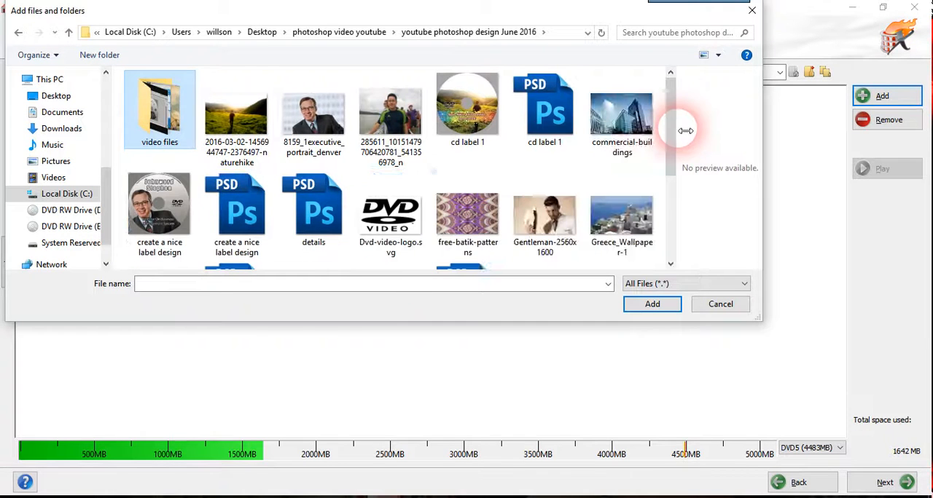
click(313, 212)
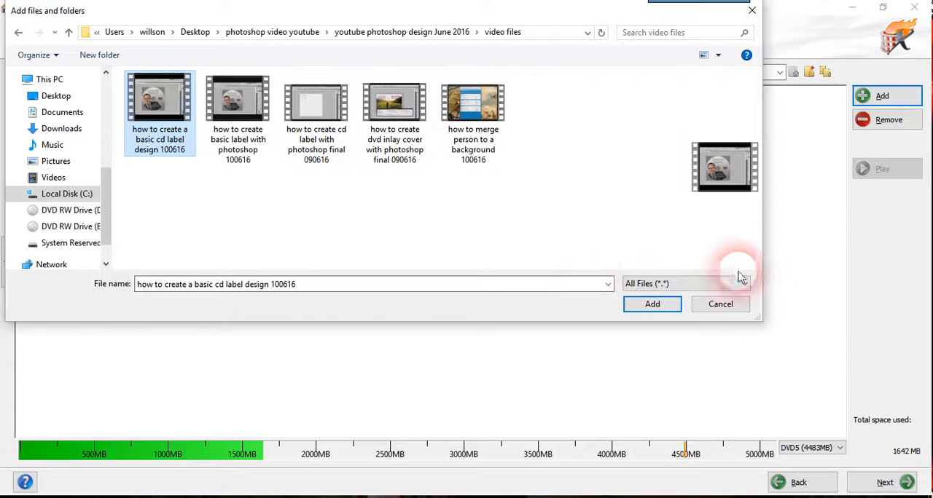
click(720, 304)
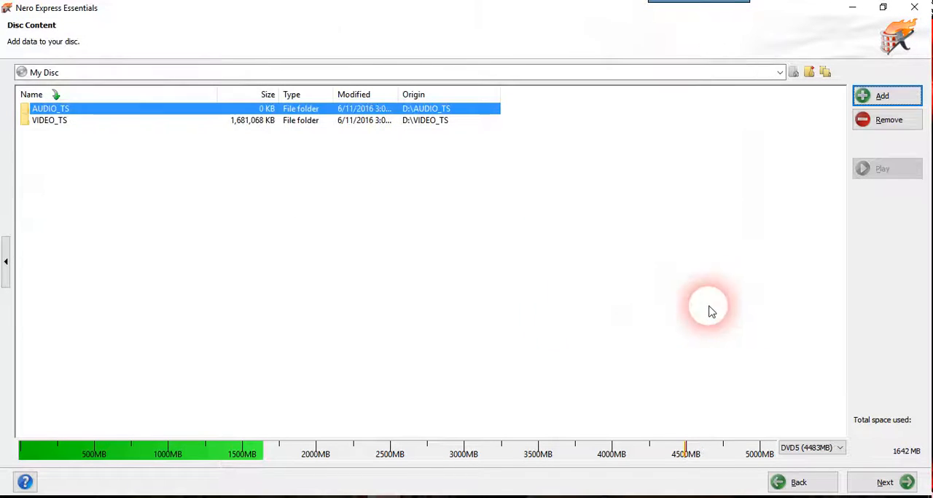
click(882, 96)
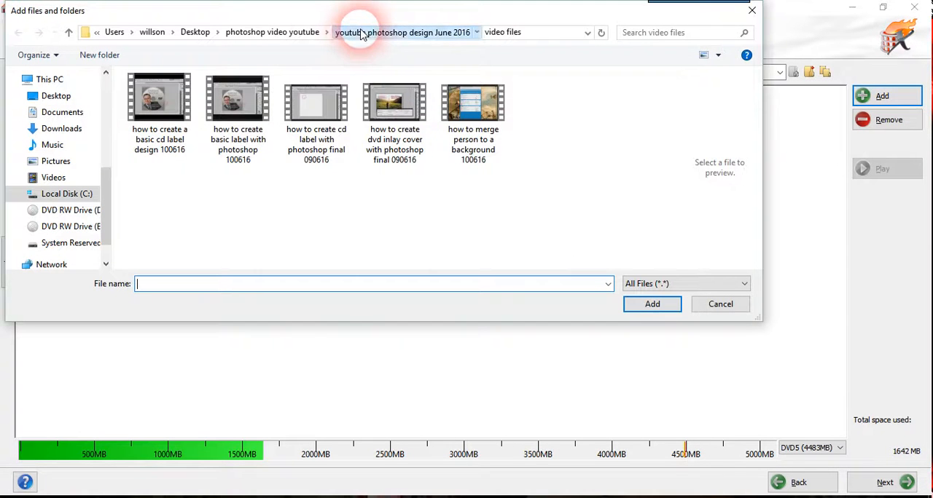
click(357, 32)
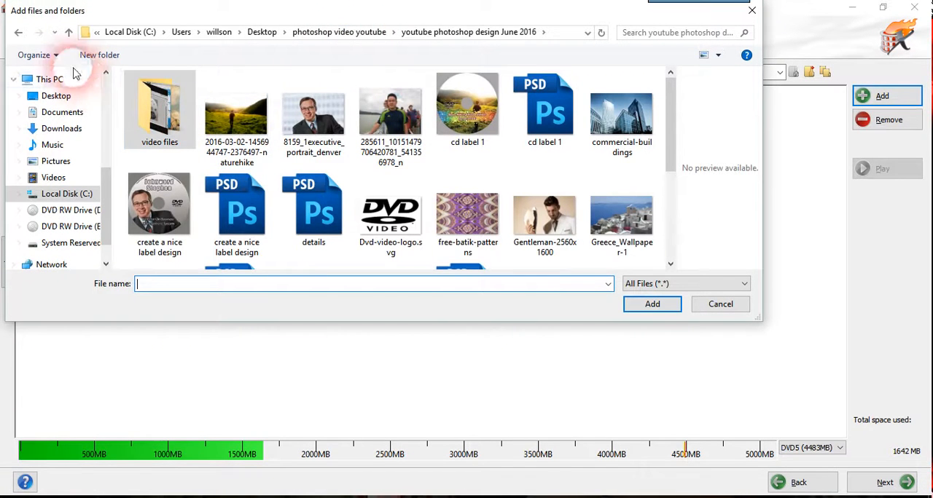
click(66, 193)
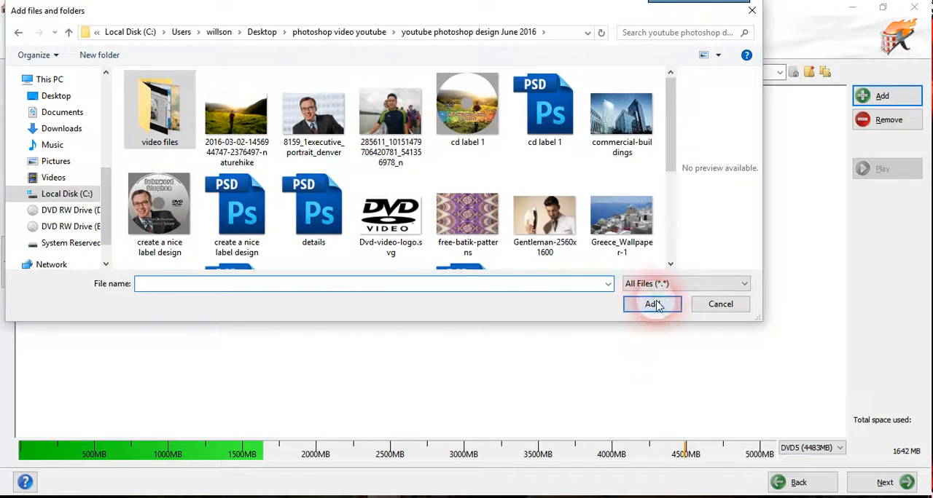
click(651, 304)
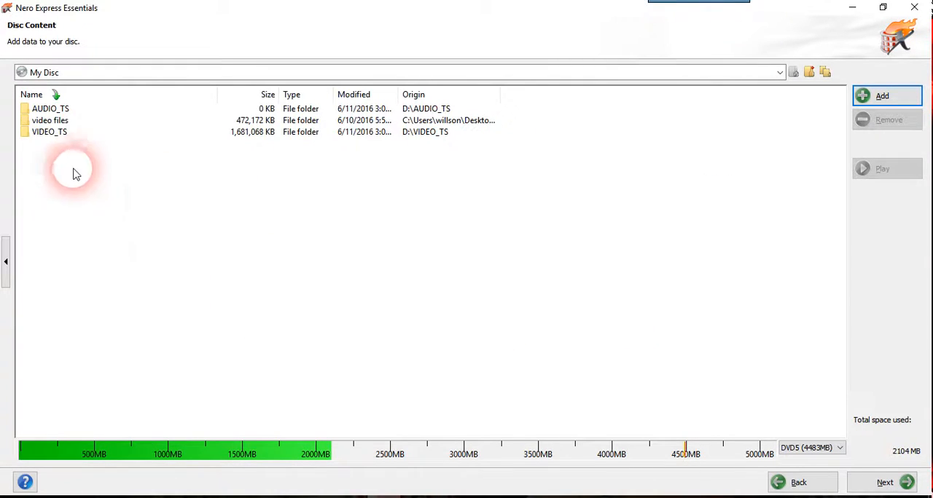
Inside video files, add the Desktop's photoshop video youtube folder.
double_click(49, 120)
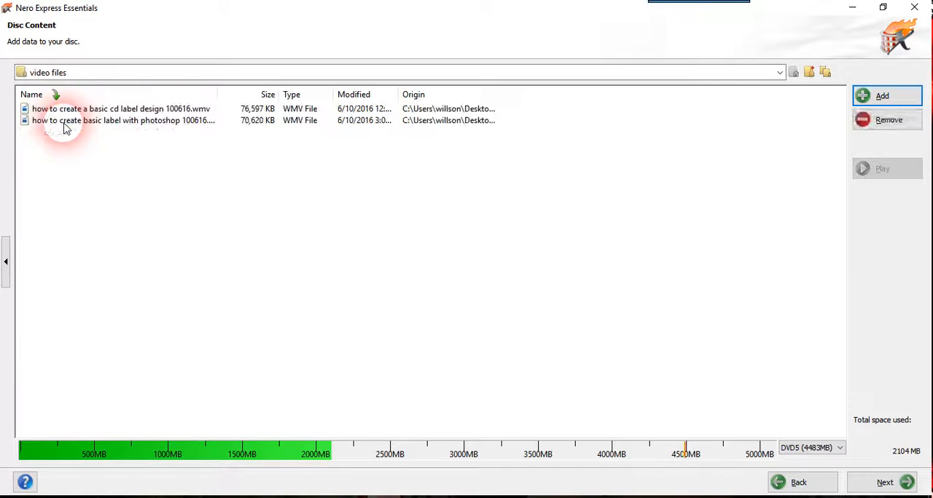
click(882, 95)
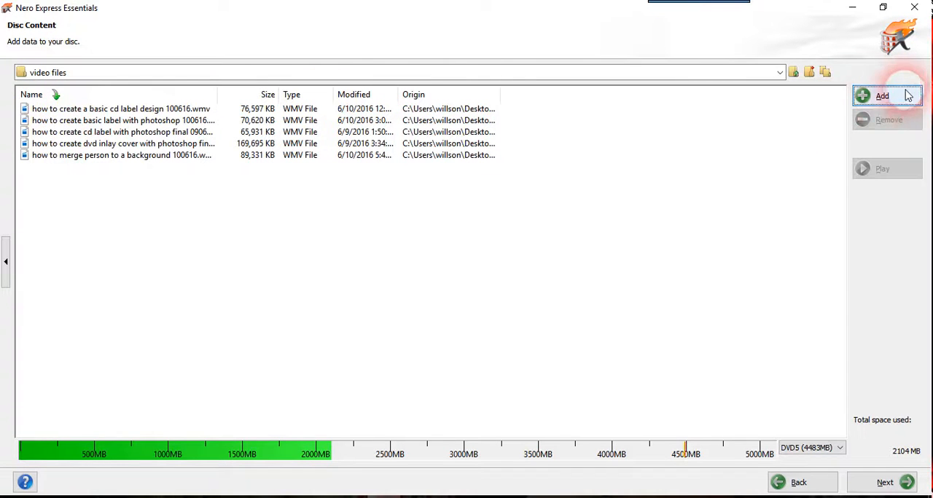
click(882, 96)
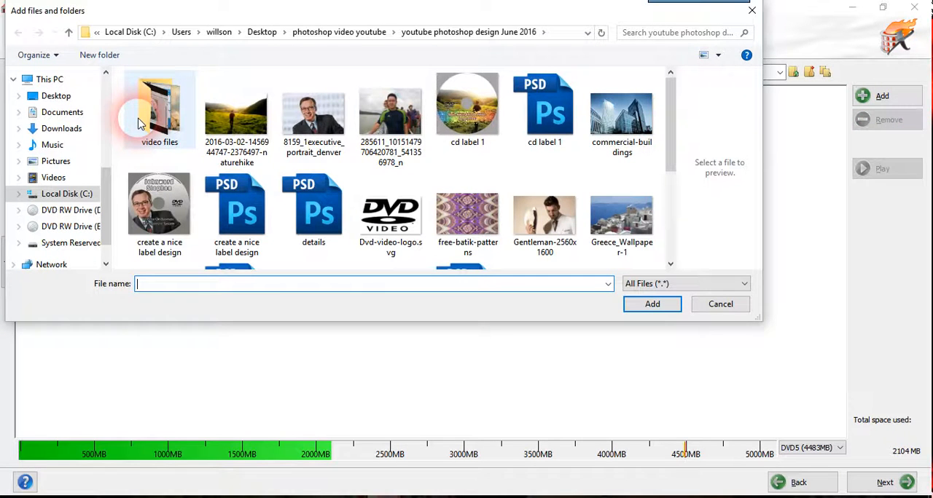
click(262, 31)
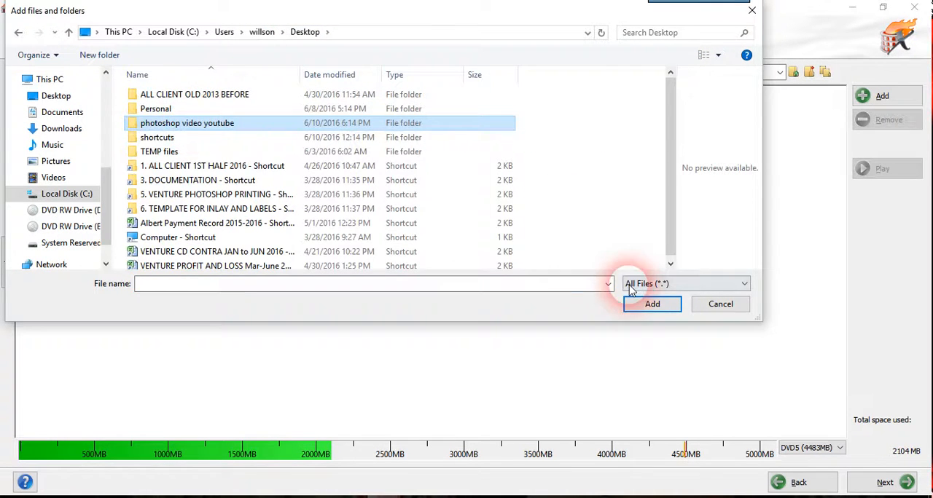
click(651, 304)
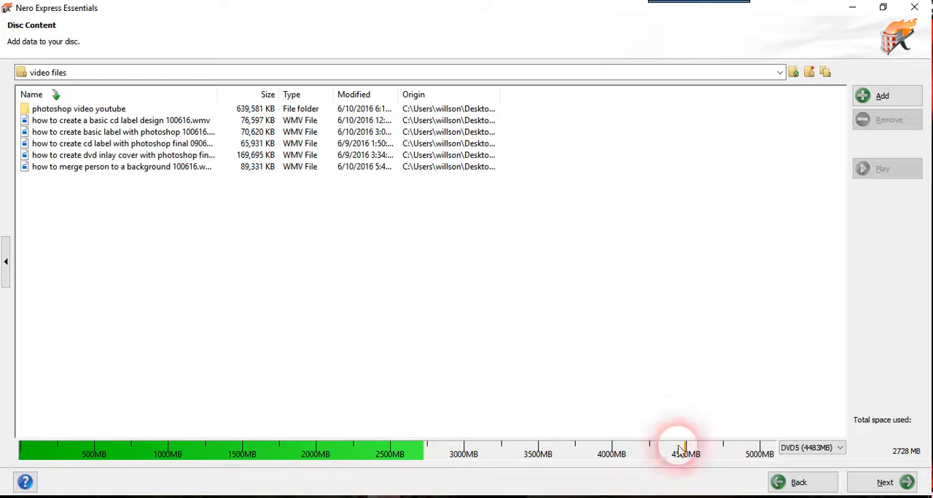
Browse the nested photoshop project folders, return to My Disc, and advance to Final Burn Settings.
double_click(78, 109)
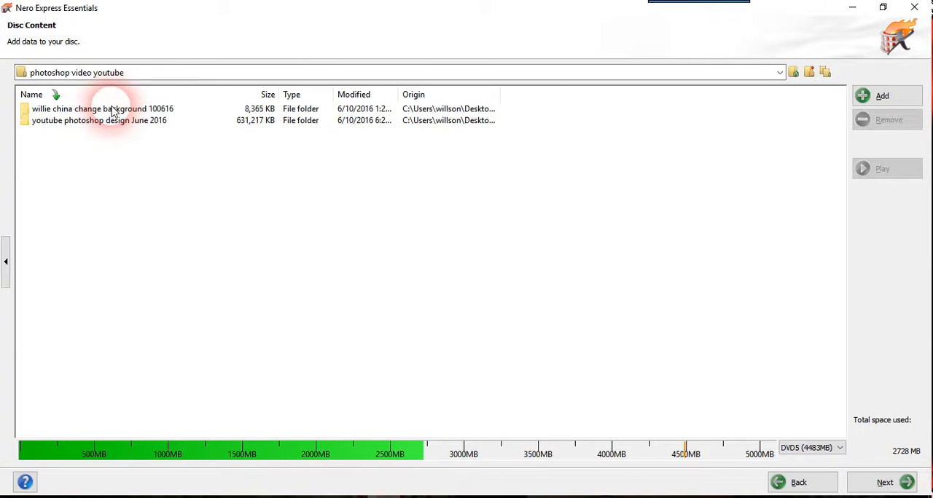
double_click(98, 120)
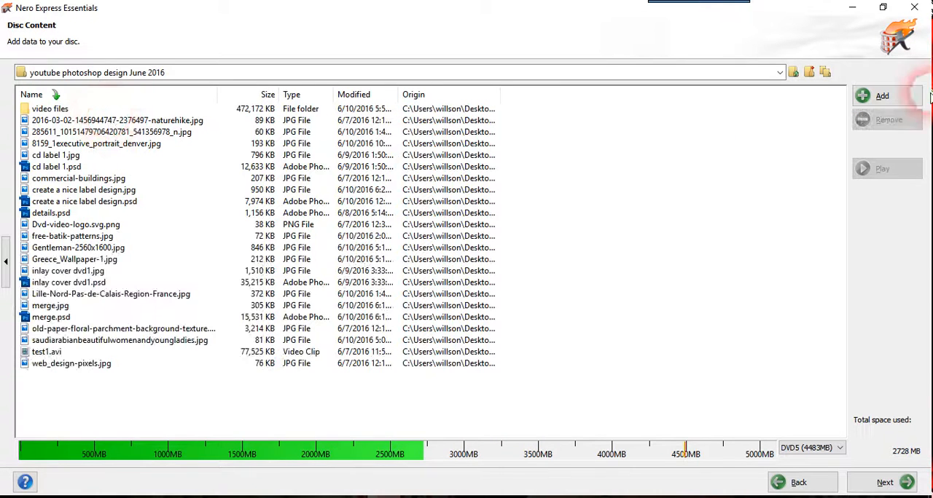
click(779, 72)
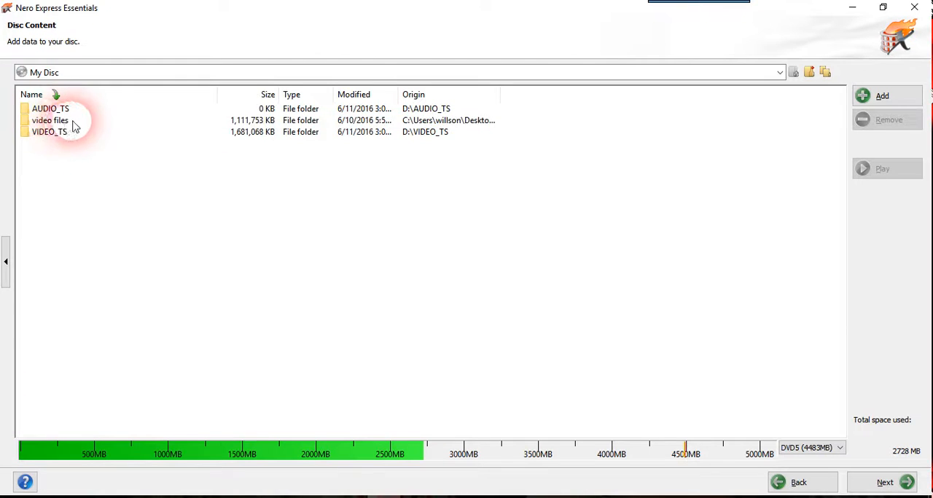
click(49, 120)
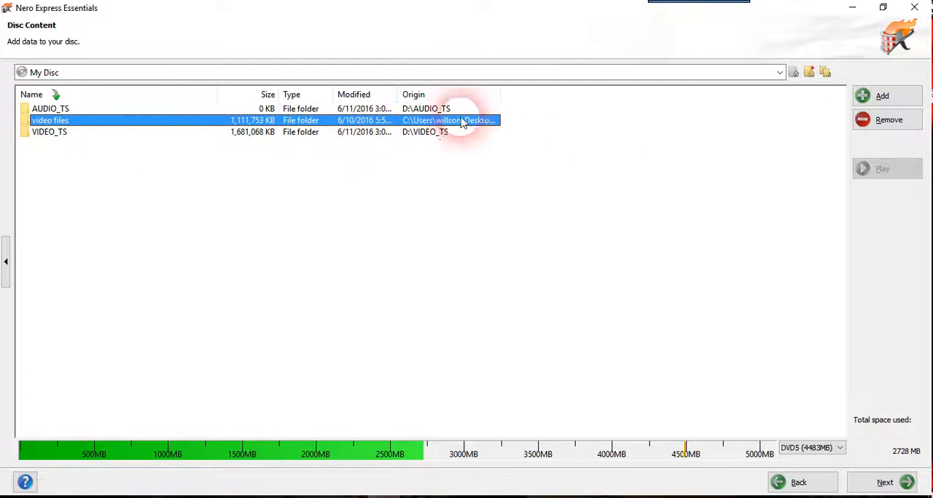
click(883, 482)
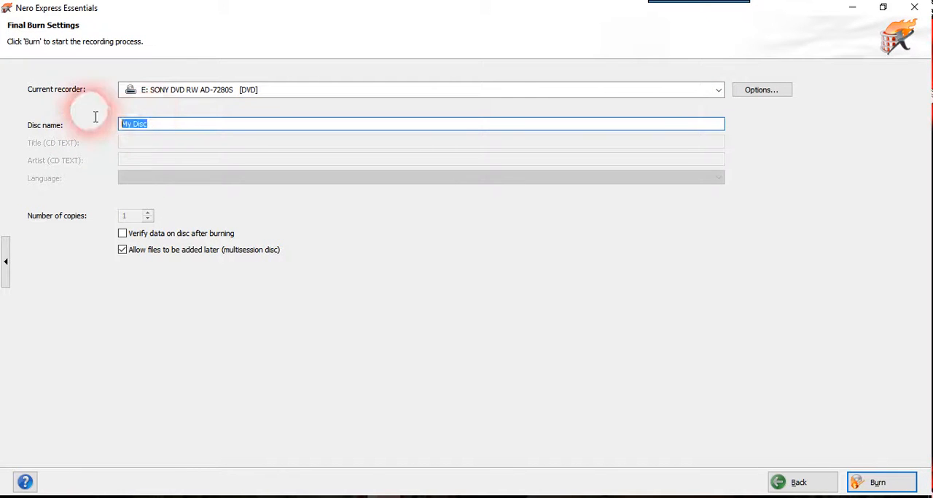
mouse_move(183, 99)
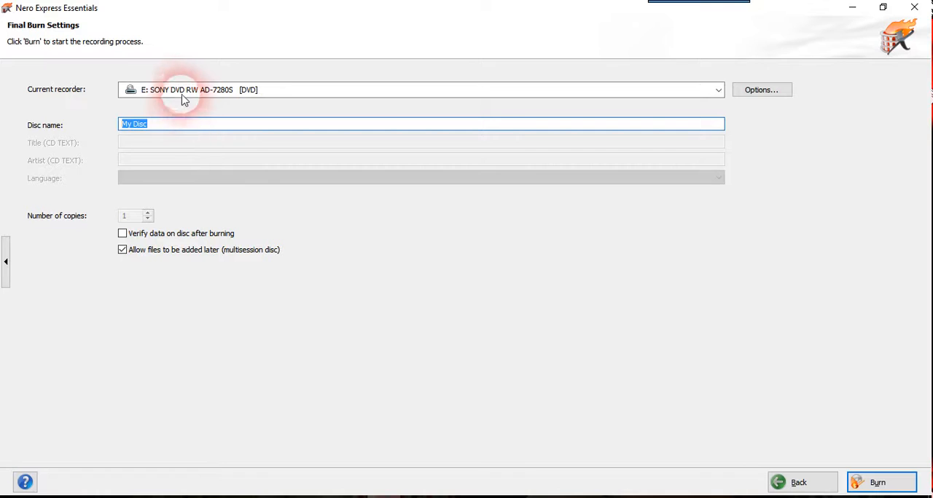
mouse_move(182, 90)
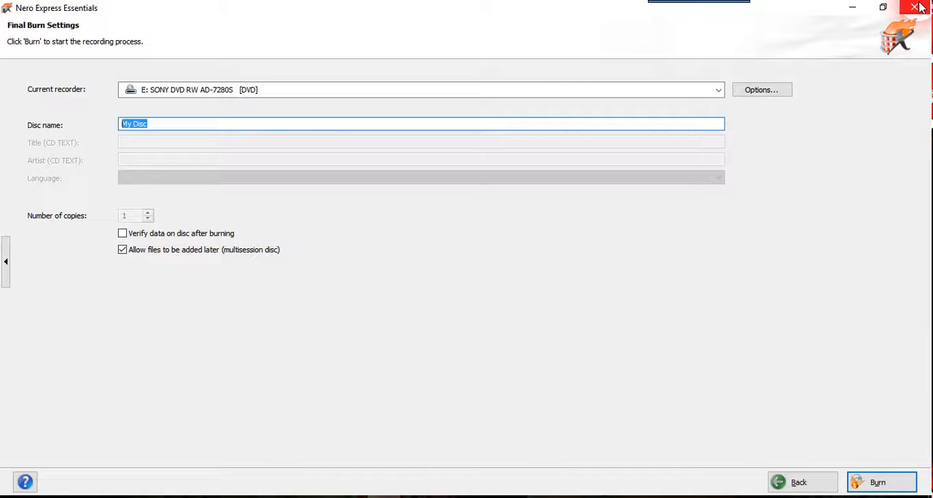
Close Nero Express Essentials from the Final Burn Settings page.
click(917, 8)
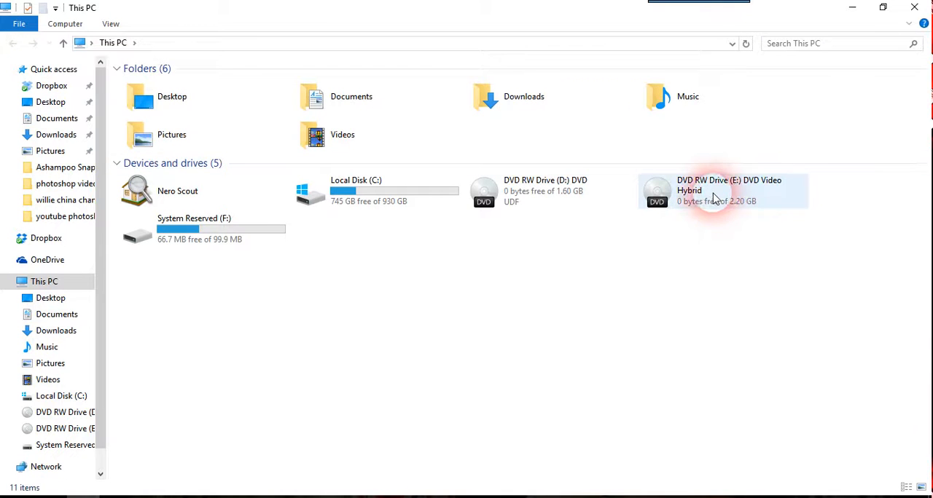
click(721, 191)
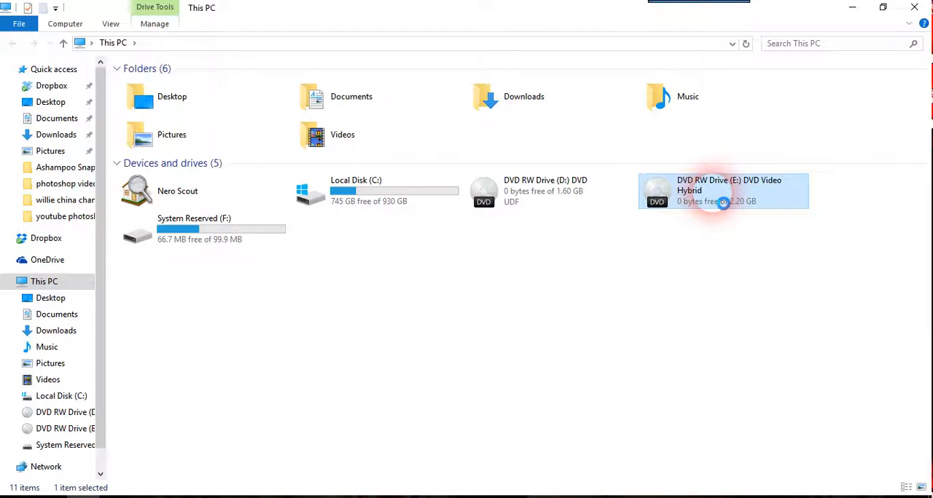
right_click(722, 191)
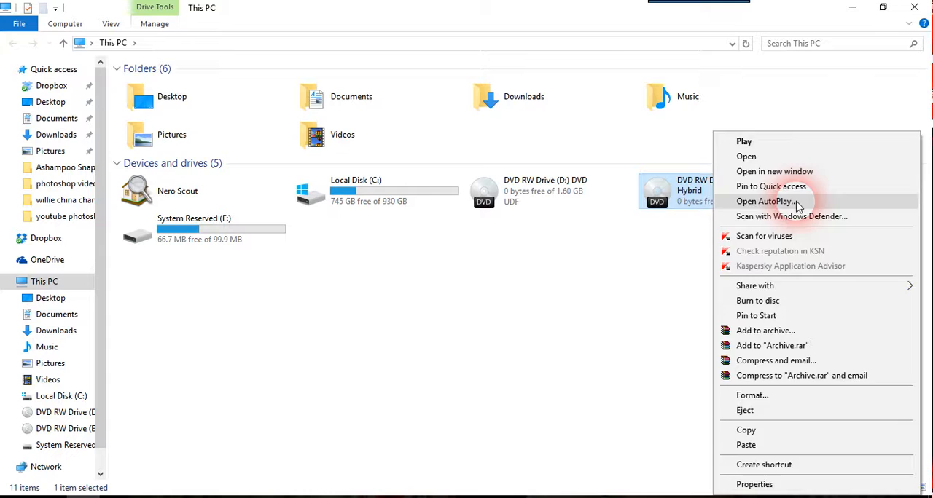
click(764, 201)
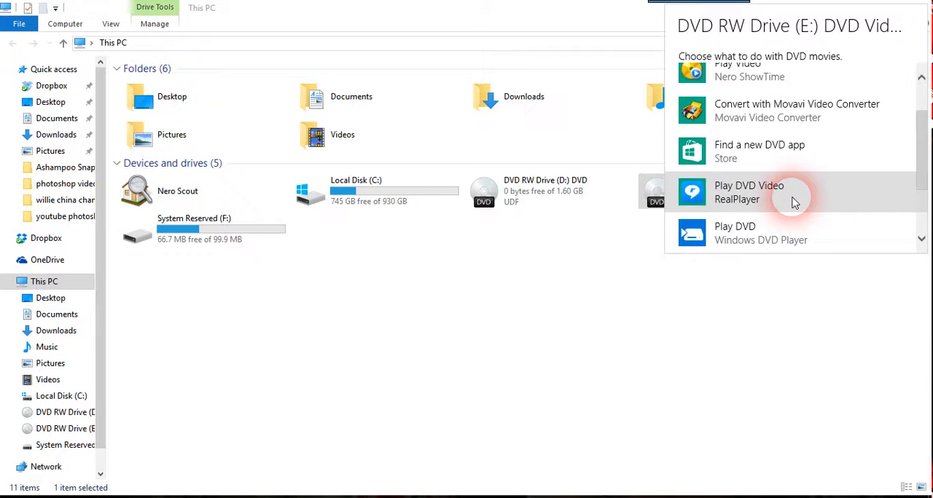
click(761, 233)
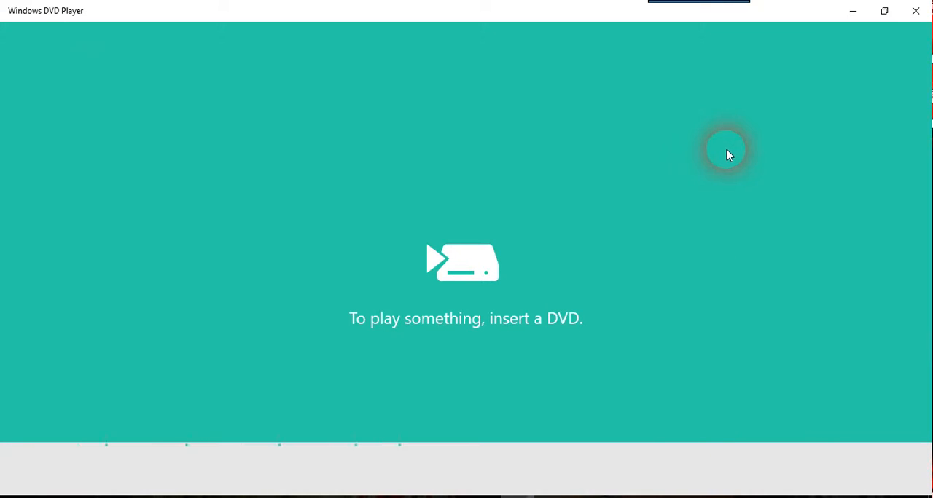
mouse_move(419, 237)
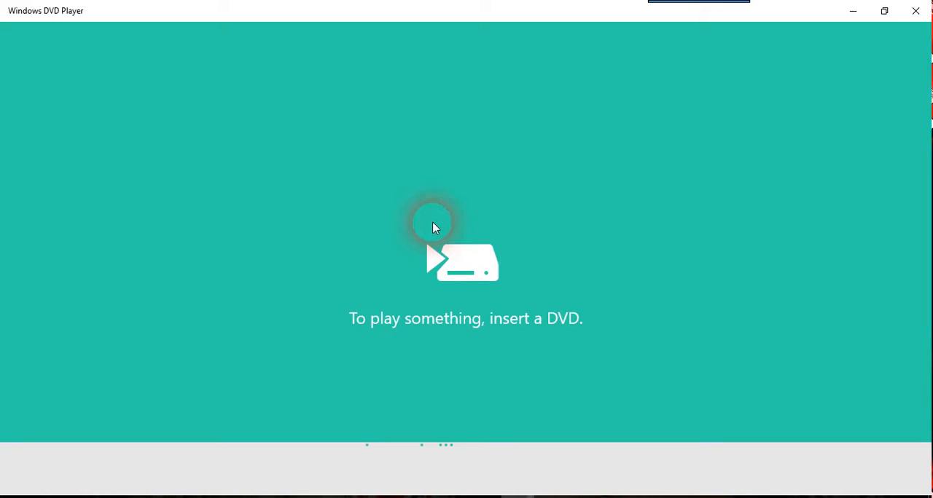
mouse_move(472, 201)
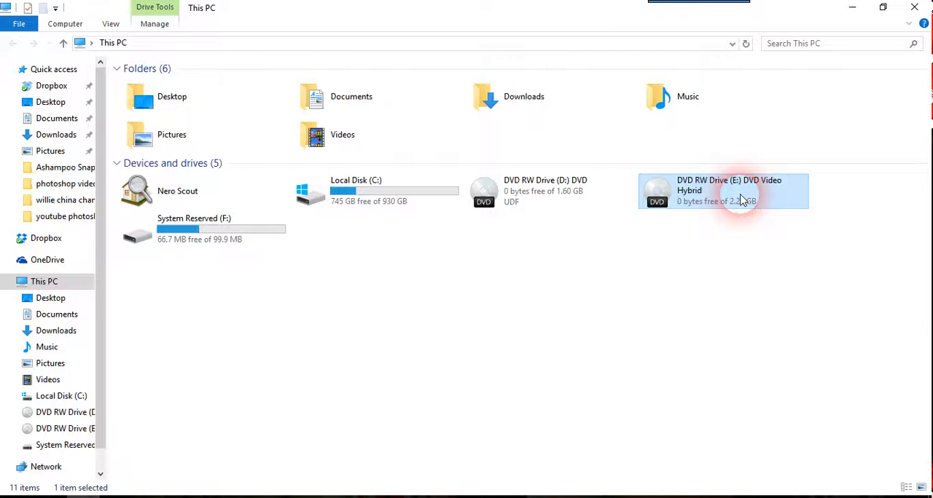
mouse_move(741, 200)
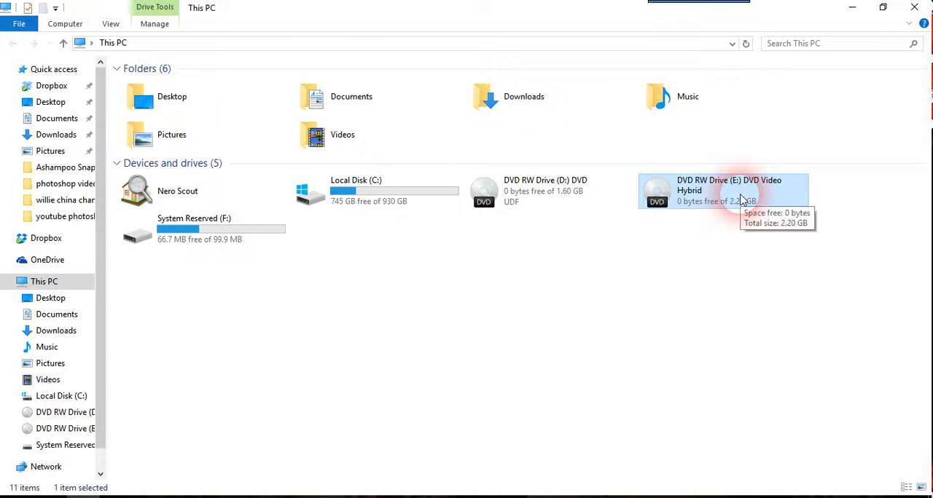
Open drive E: and browse VIDEO_TS and 'youtube photoshop design June 2016', returning to the top level.
right_click(728, 191)
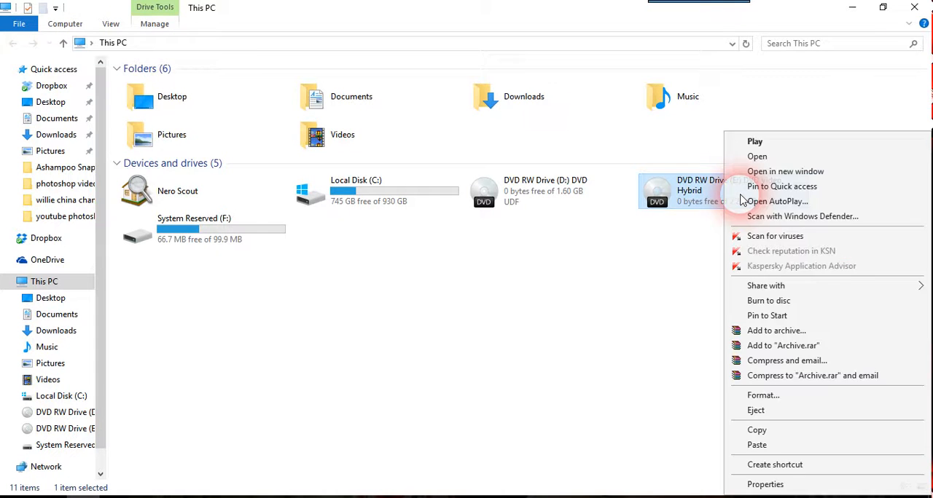
click(756, 155)
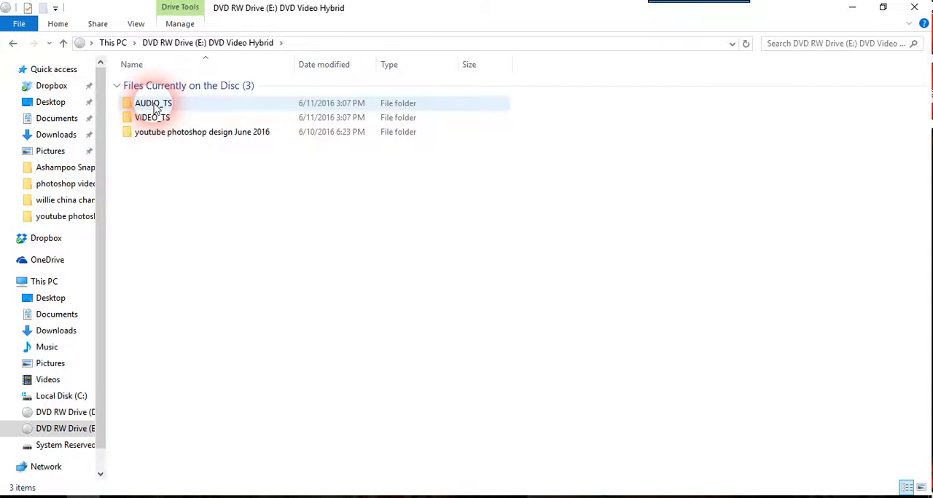
double_click(152, 117)
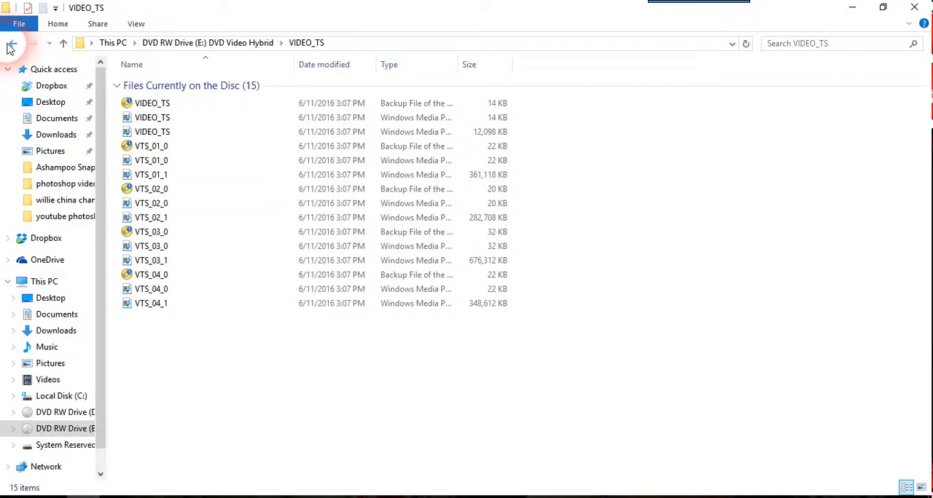
click(11, 43)
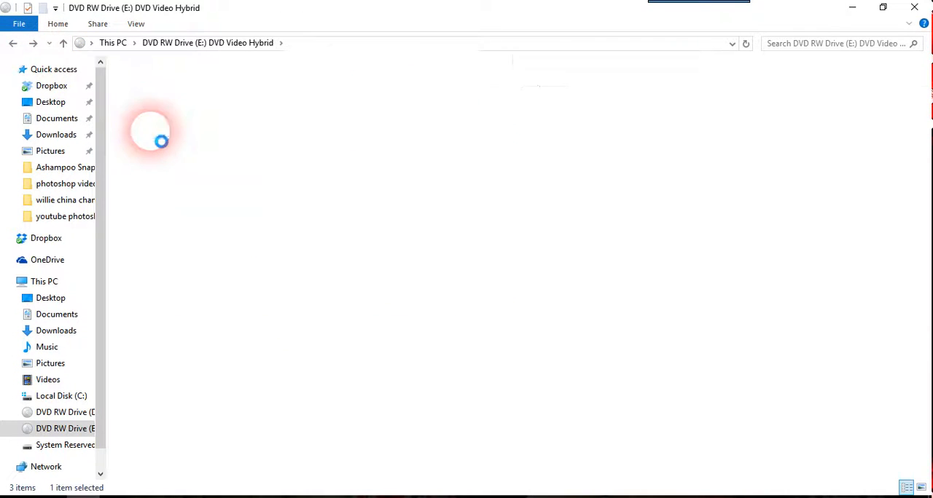
double_click(160, 142)
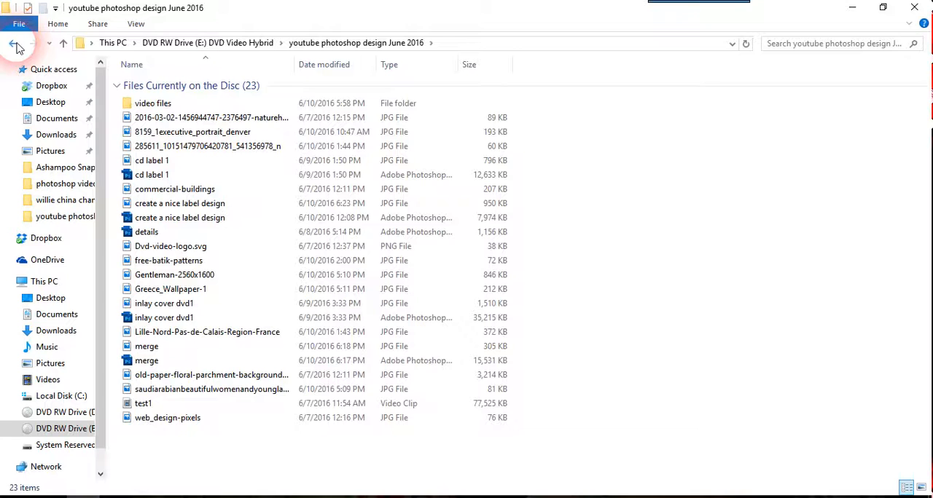
click(12, 45)
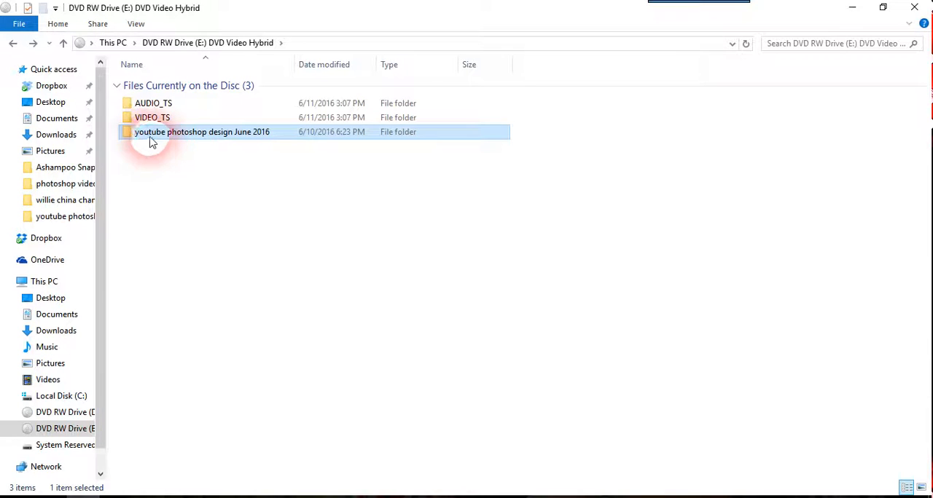
mouse_move(159, 135)
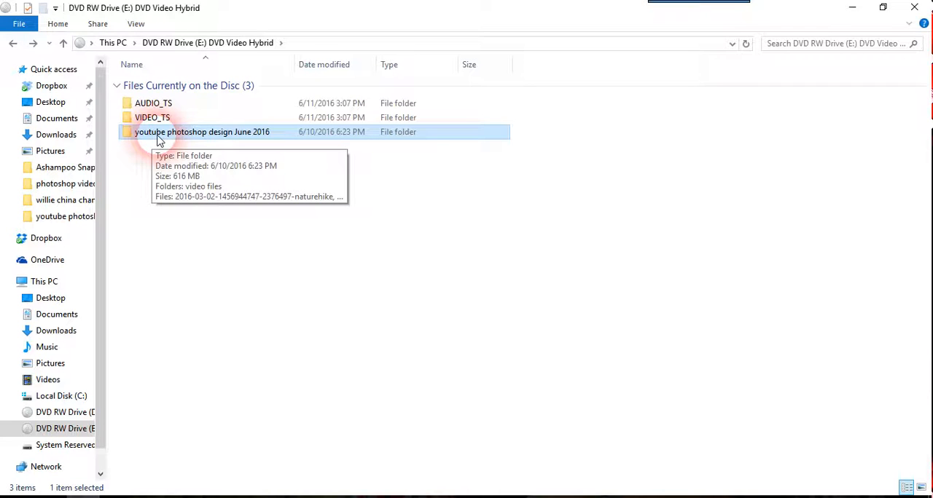